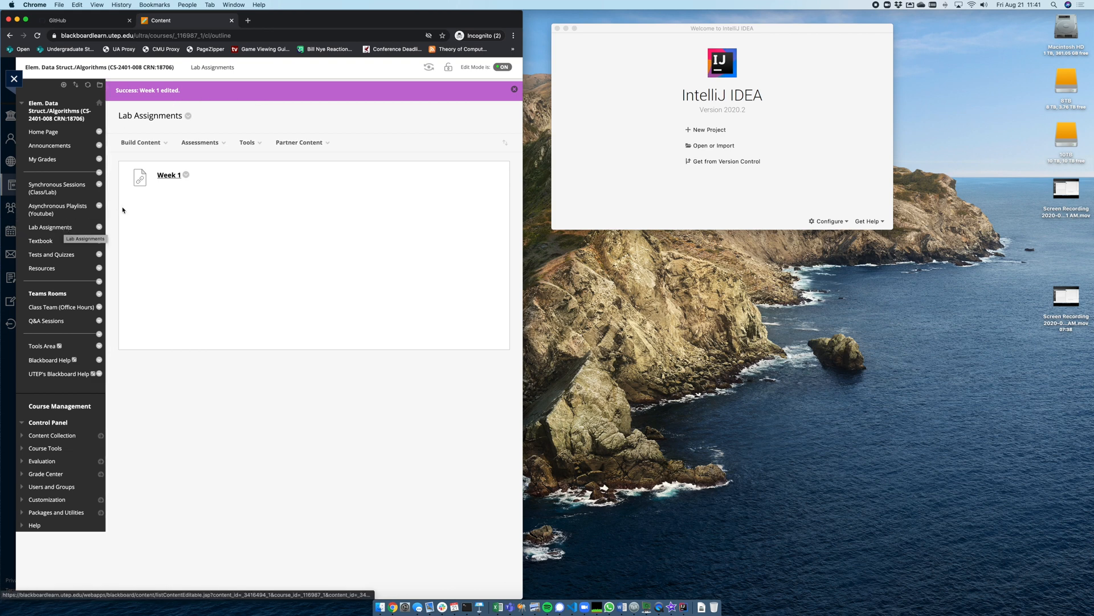
pyautogui.moveTo(179, 293)
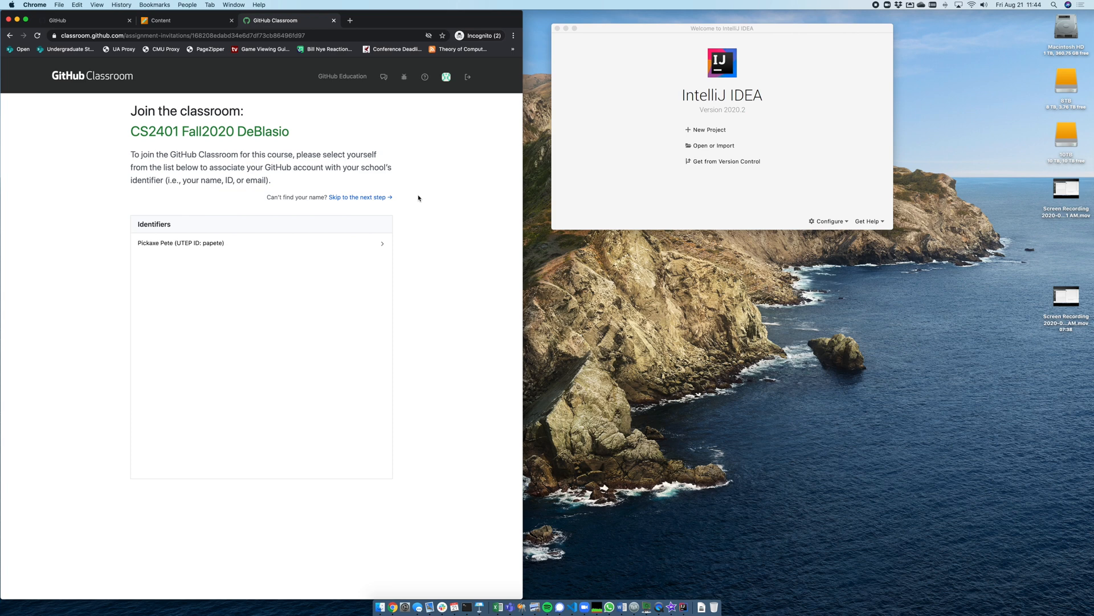
pyautogui.moveTo(412, 238)
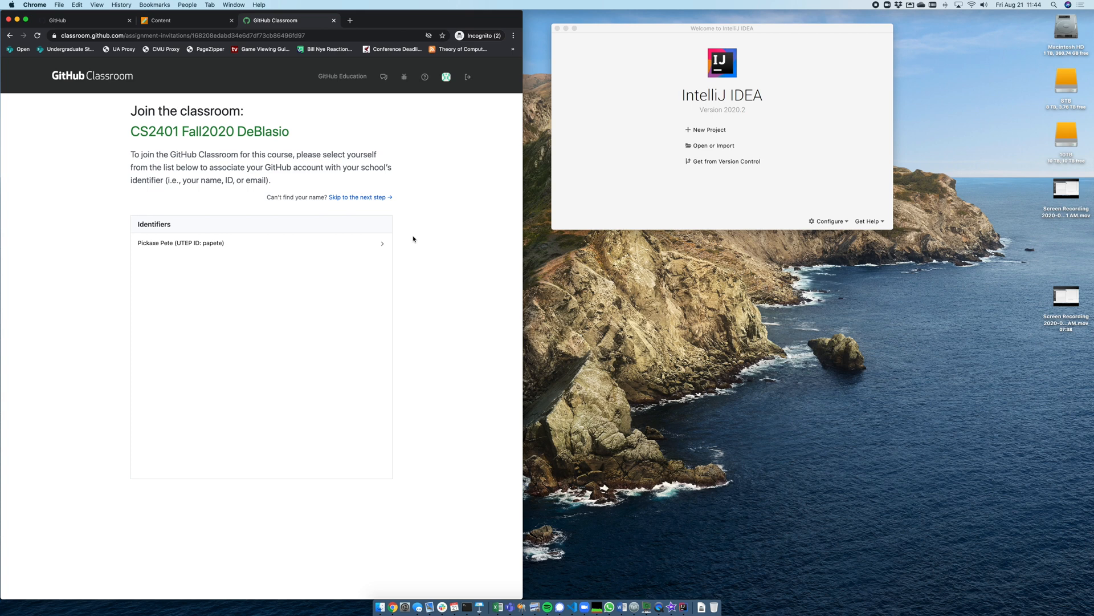
pyautogui.moveTo(356, 243)
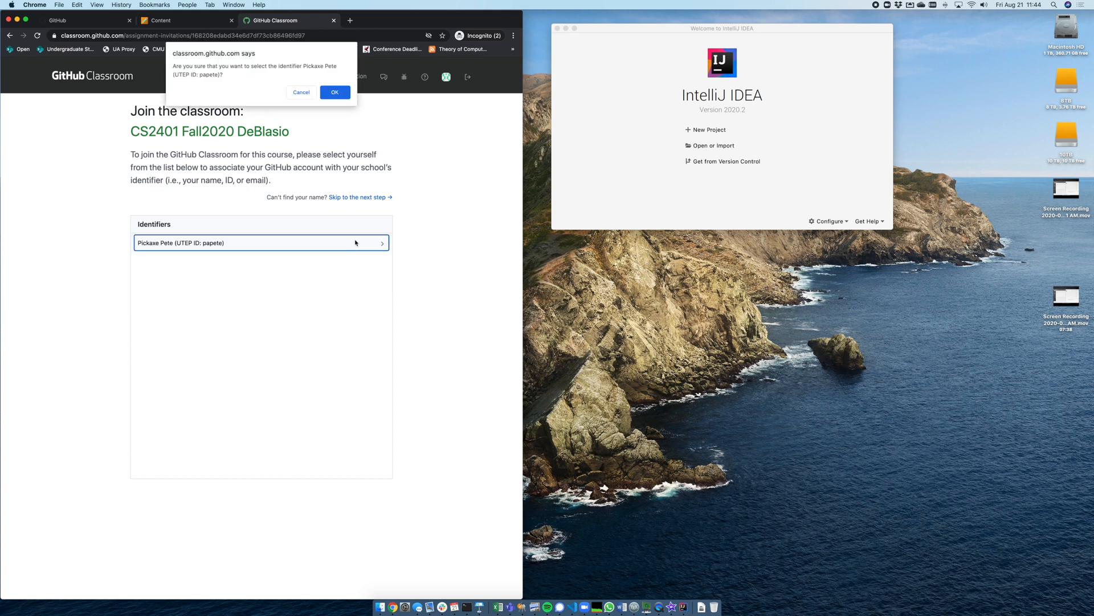
# Confirm the student's roster identifier so the GitHub account is linked to the CS2401 Fall2020 classroom
pyautogui.click(334, 91)
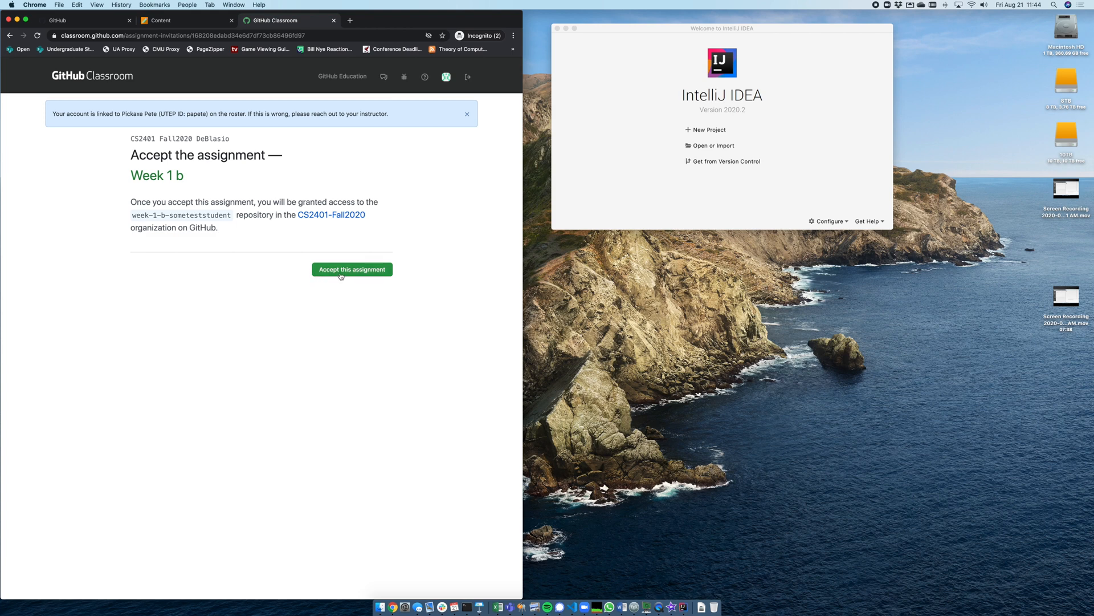
# Accept the Week 1 b assignment and go to the newly created week-1 assignment repository
pyautogui.click(352, 269)
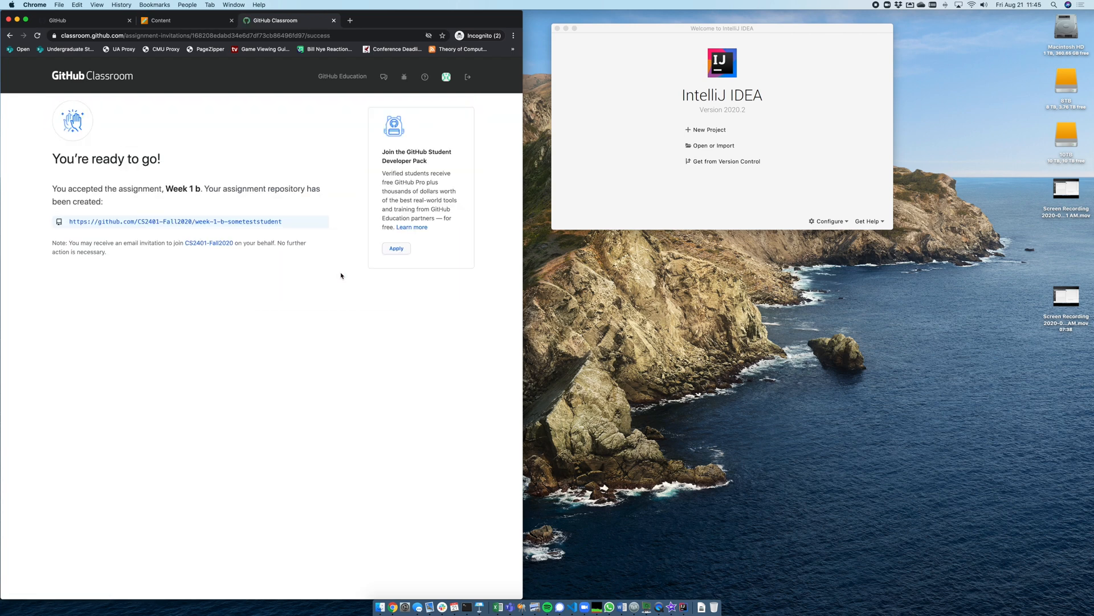
pyautogui.moveTo(276, 224)
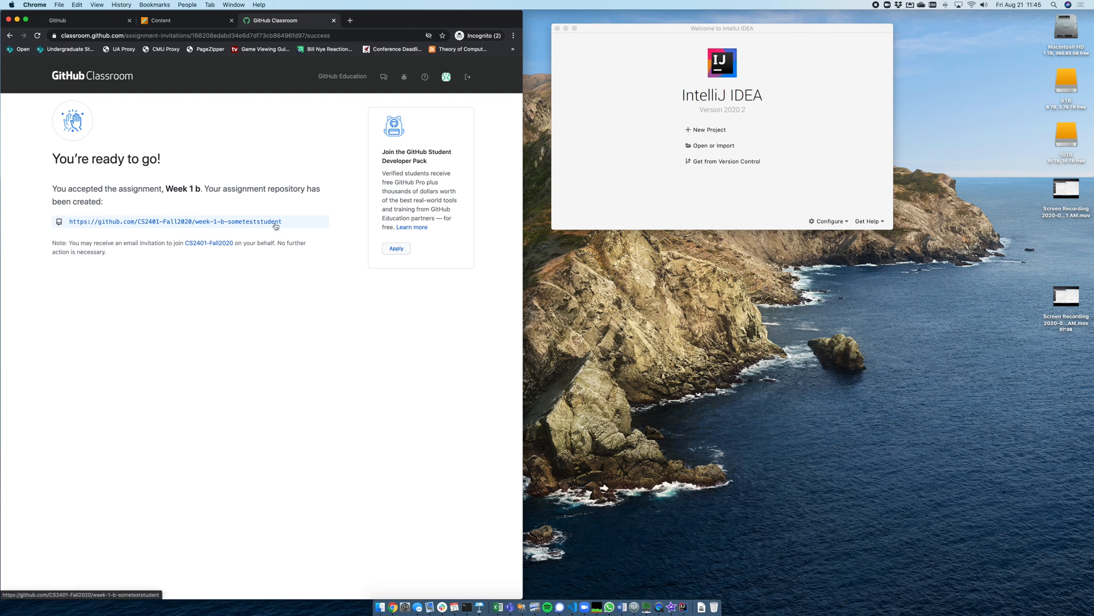
pyautogui.click(176, 221)
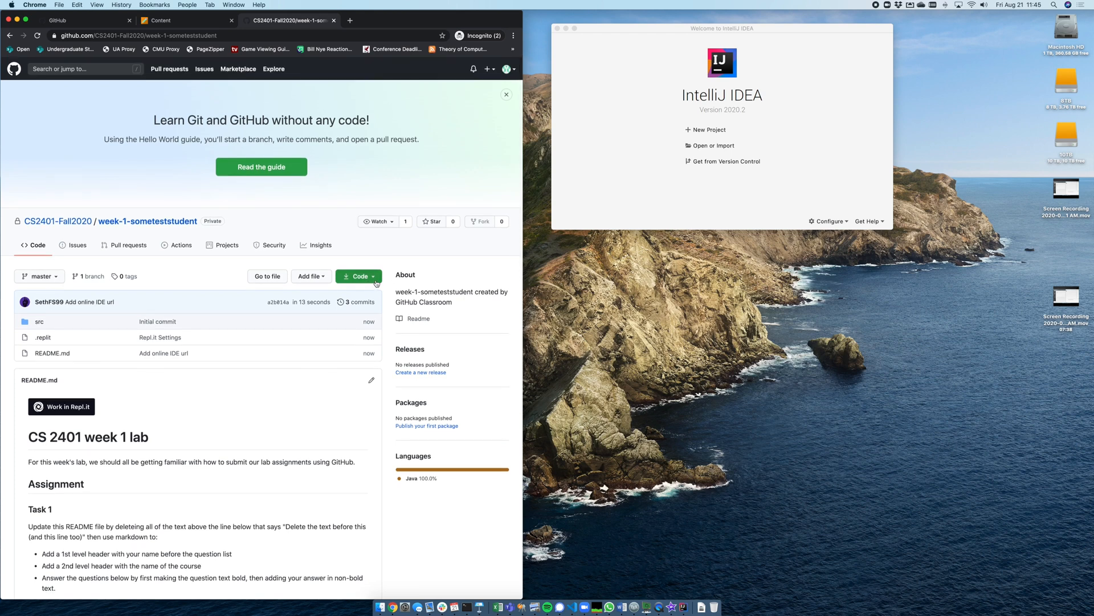
# Copy the week-1-someteststudent repository's HTTPS clone URL from the Code menu
pyautogui.click(357, 275)
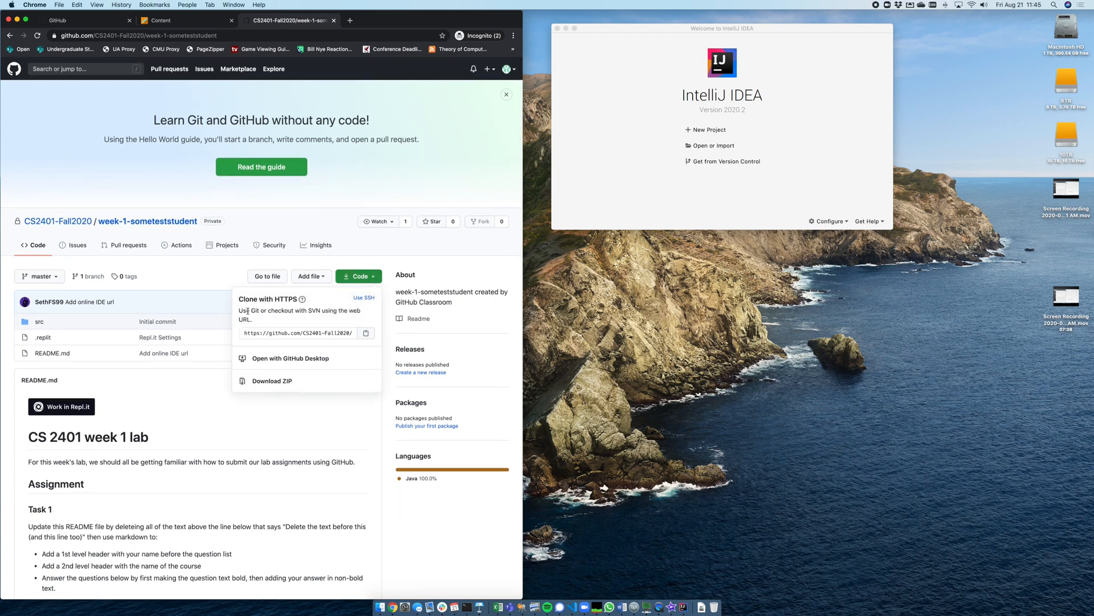
pyautogui.click(296, 332)
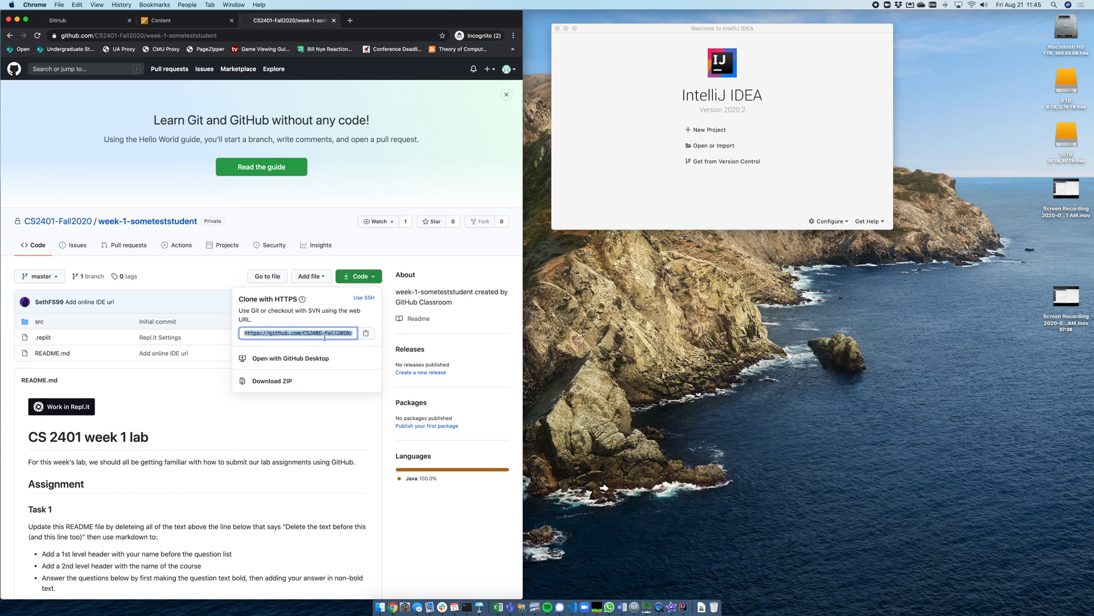
pyautogui.click(298, 332)
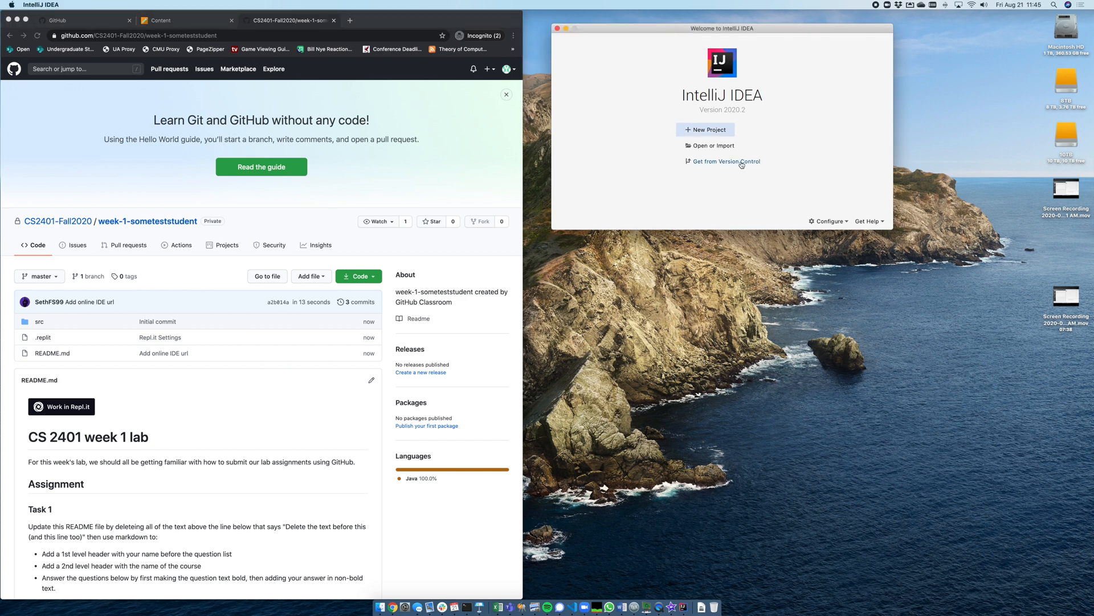
pyautogui.moveTo(741, 167)
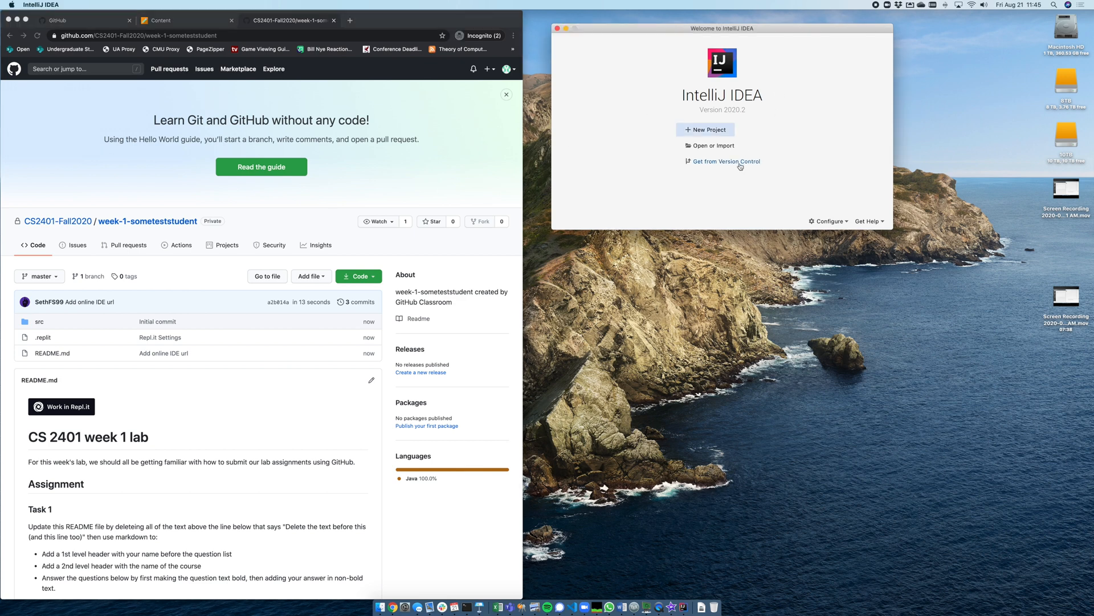
pyautogui.click(726, 161)
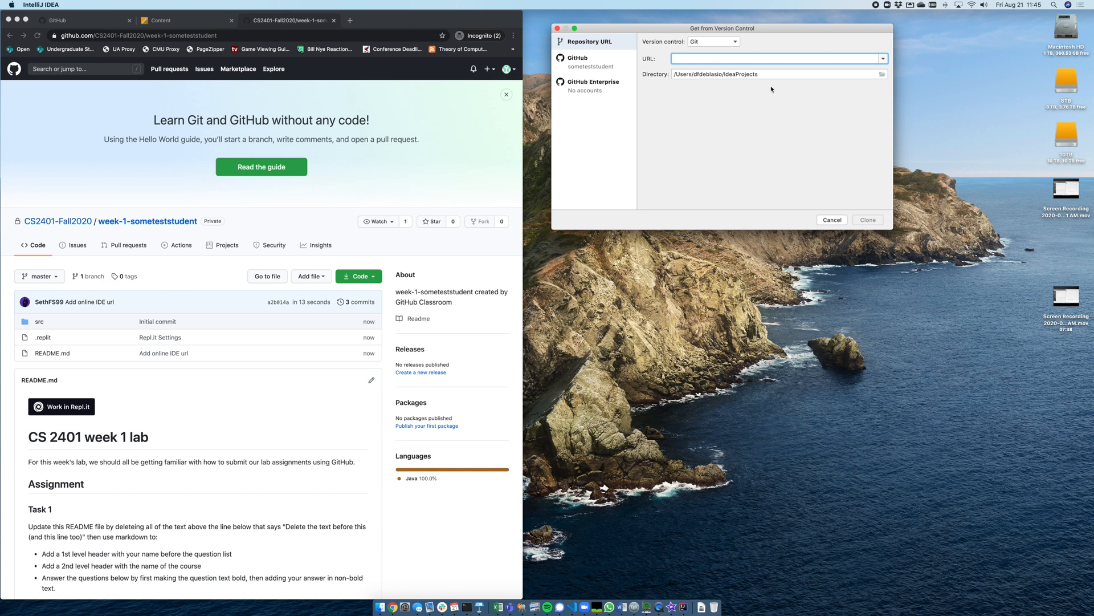
pyautogui.write('https://github.com/CS2401-Fall2020/week-1-someteststudent.git')
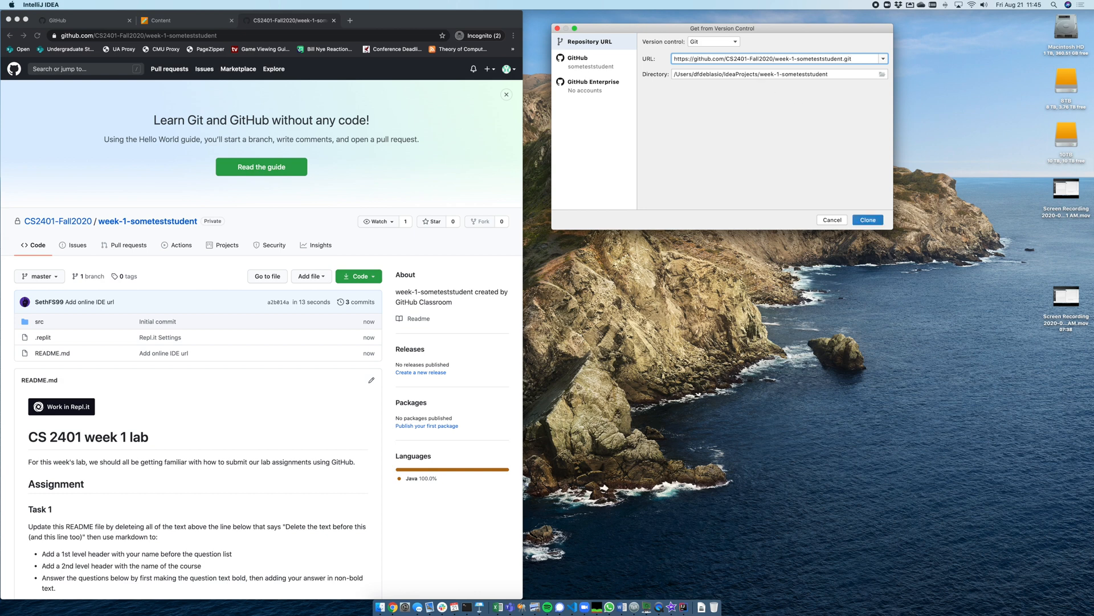
pyautogui.click(868, 219)
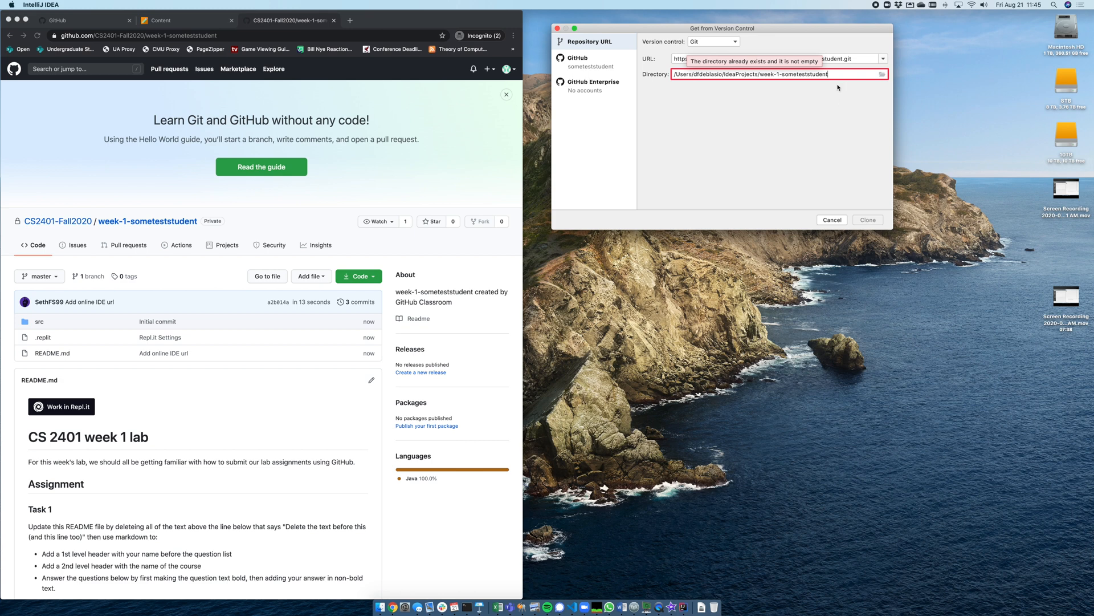
pyautogui.click(866, 220)
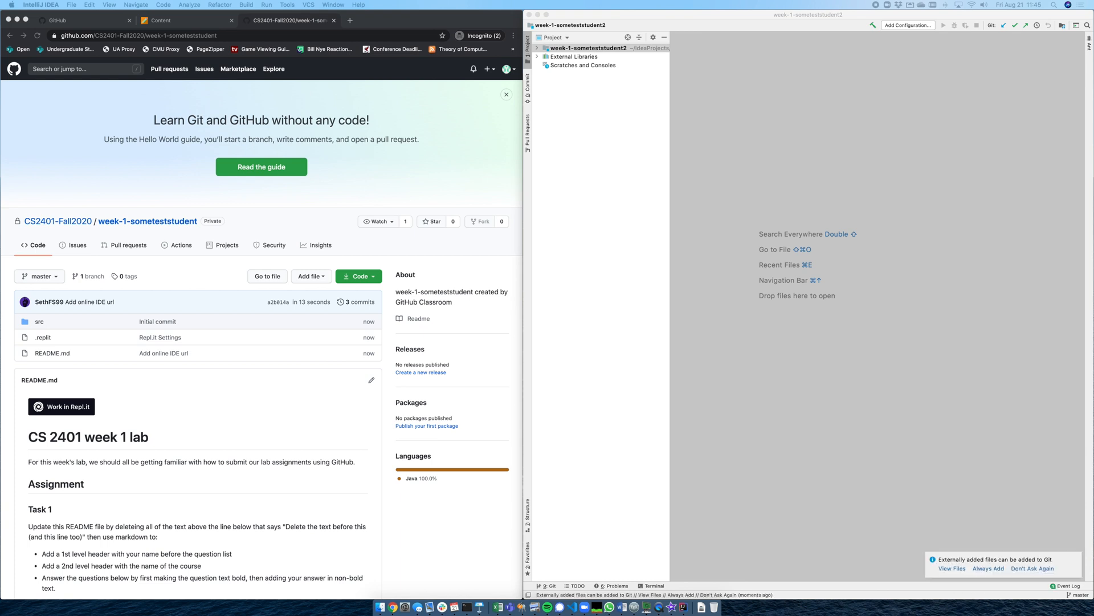
# Dismiss the external-files Git prompt with 'Don't Ask Again' and expand the project root to list its files
pyautogui.click(589, 48)
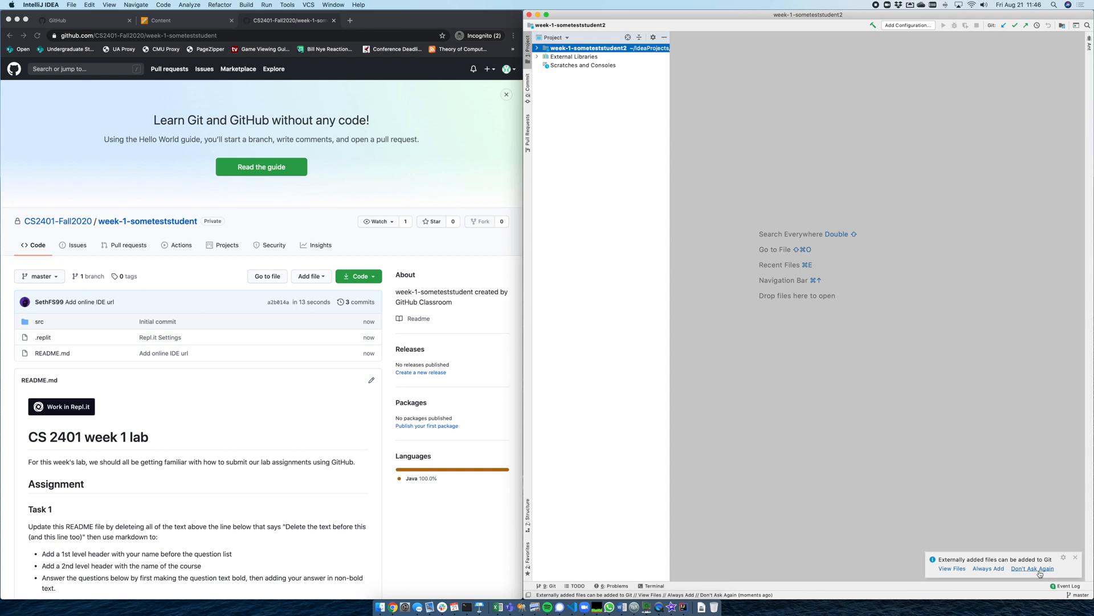
pyautogui.click(1031, 567)
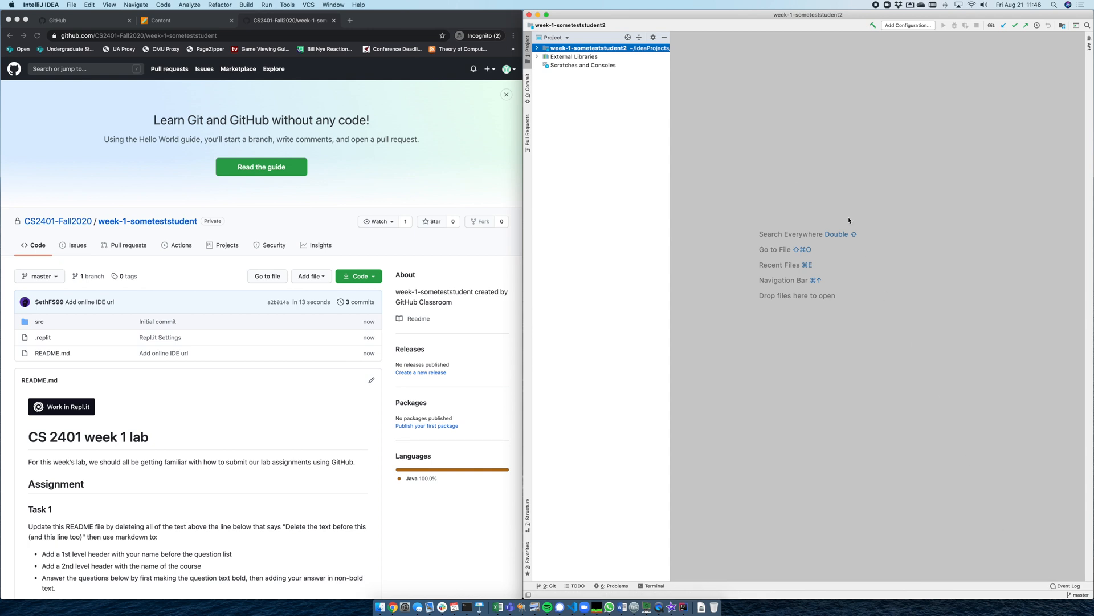
pyautogui.click(537, 48)
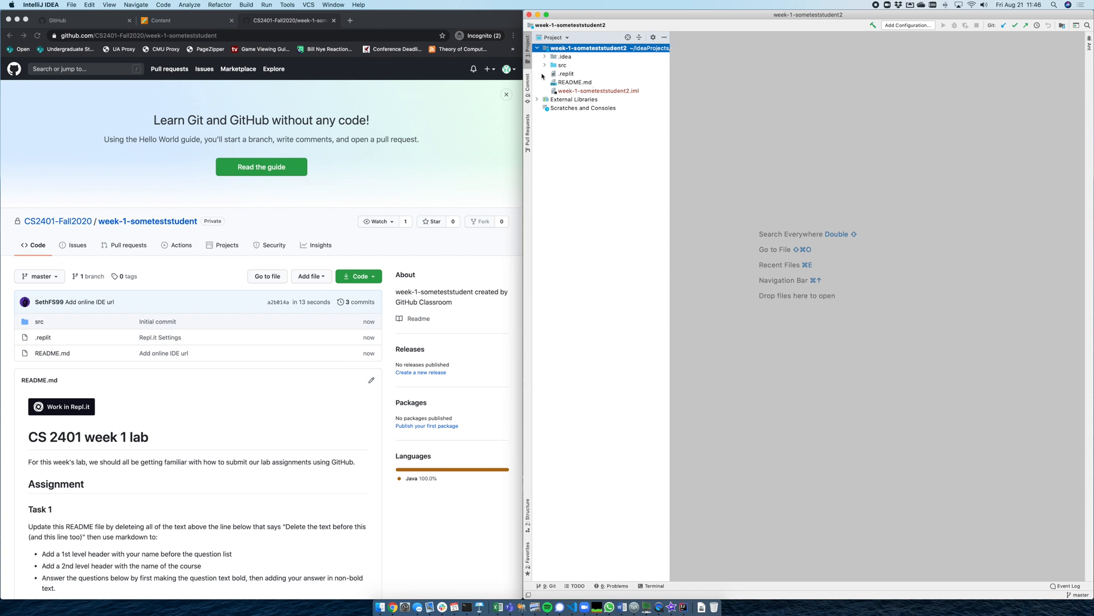
pyautogui.moveTo(585, 100)
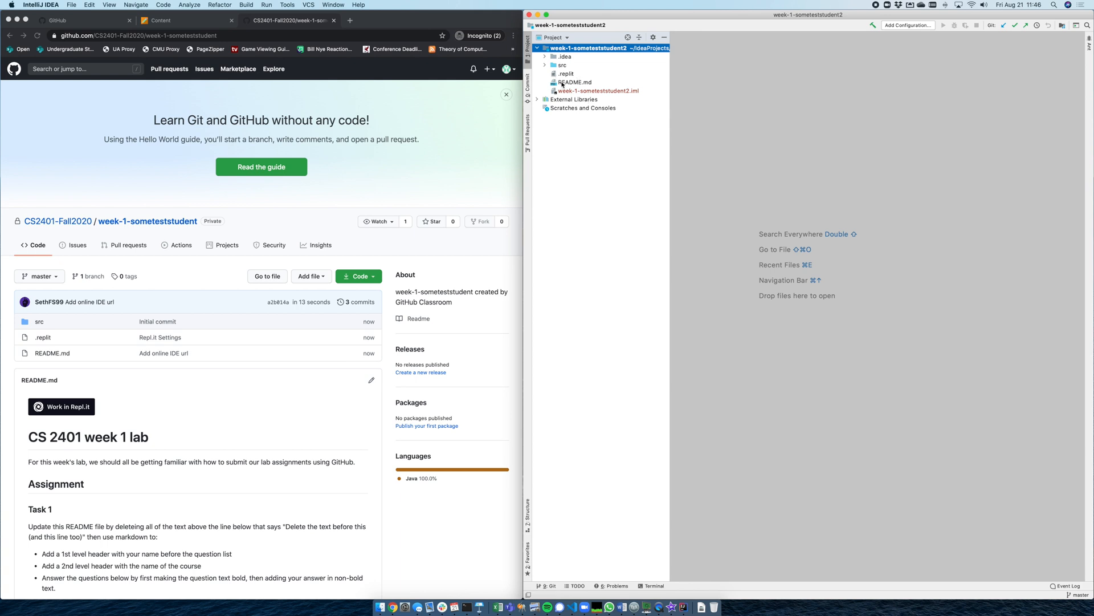
# View README.md with its rendered preview and expand src to reveal Week1
pyautogui.doubleClick(573, 82)
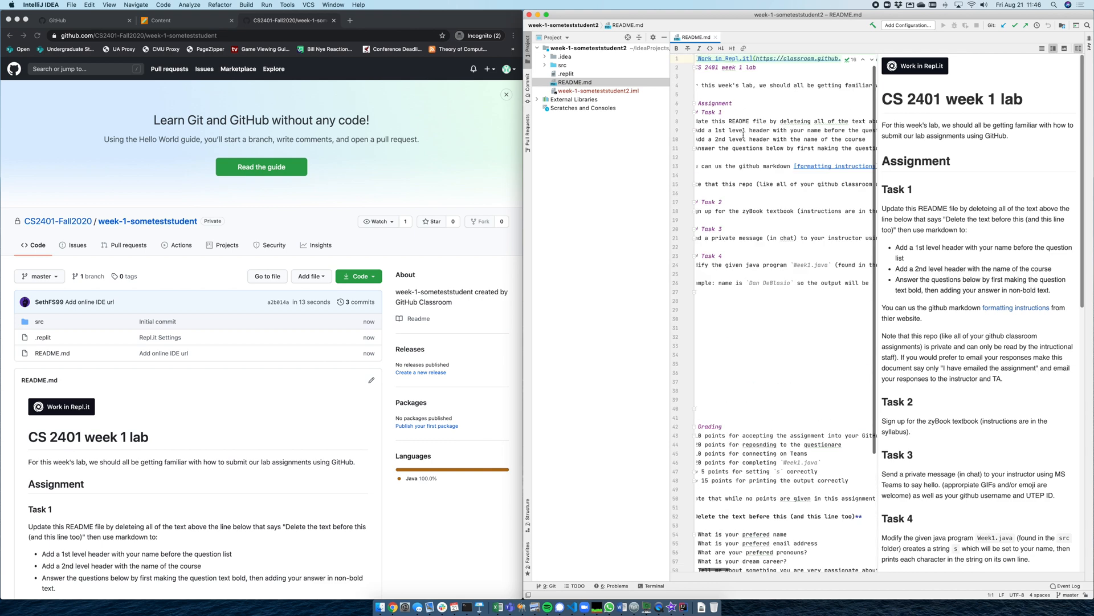
pyautogui.scroll(-3)
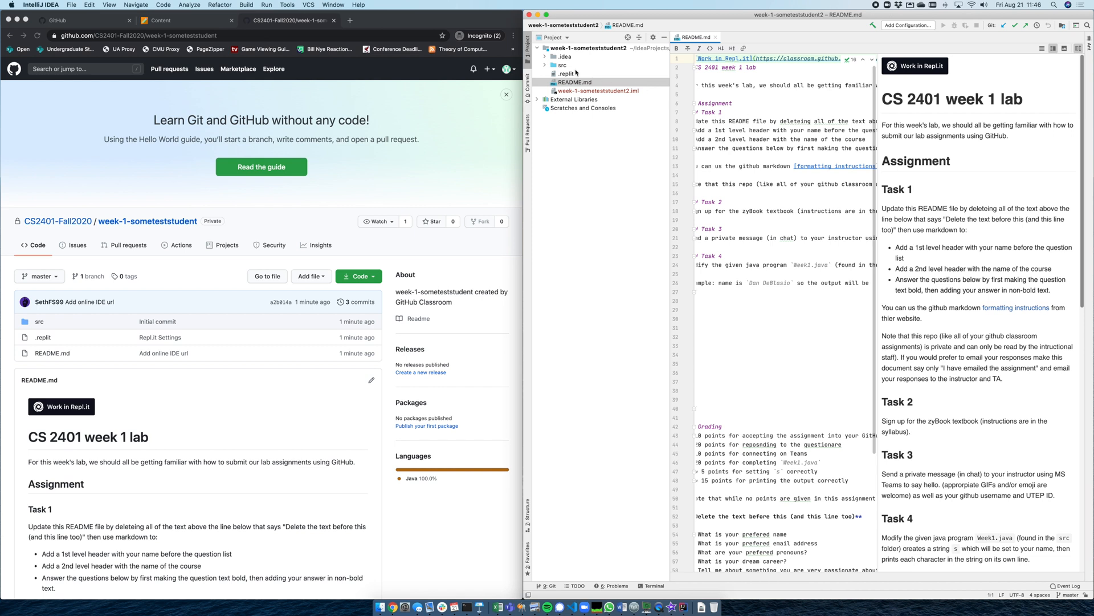
pyautogui.click(537, 63)
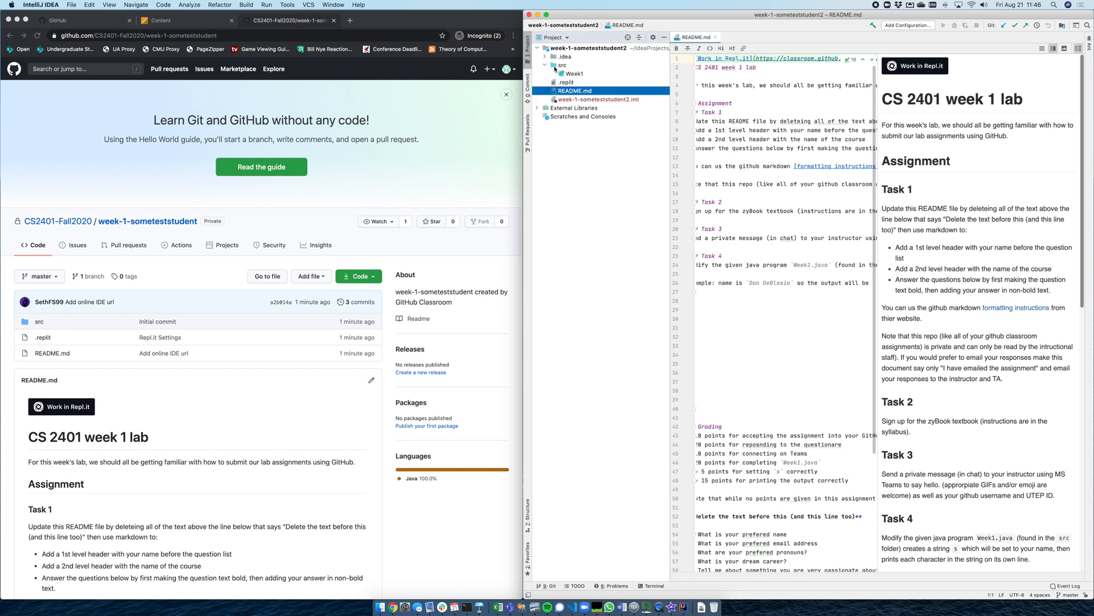
pyautogui.click(562, 65)
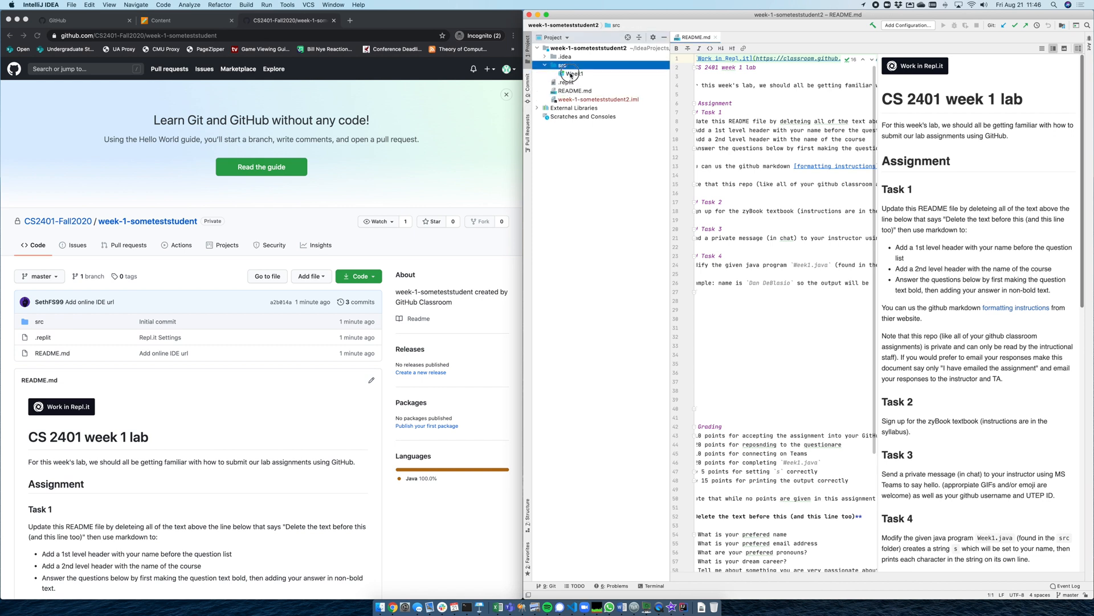
# In Week1.java, add the line '// add some comment' at the end of the main method
pyautogui.doubleClick(572, 73)
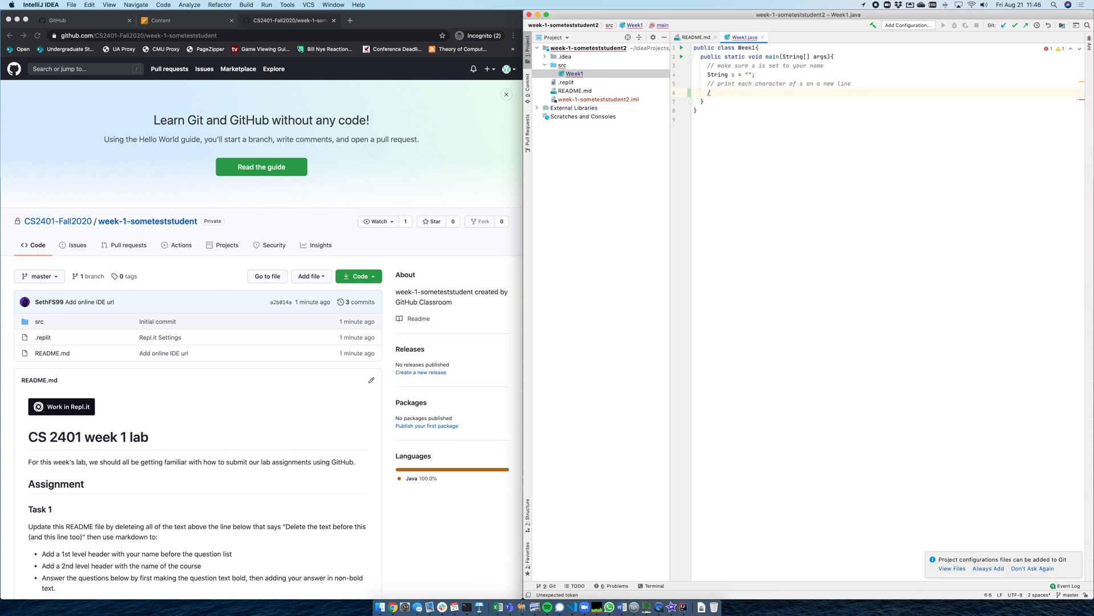
pyautogui.write('// add sp')
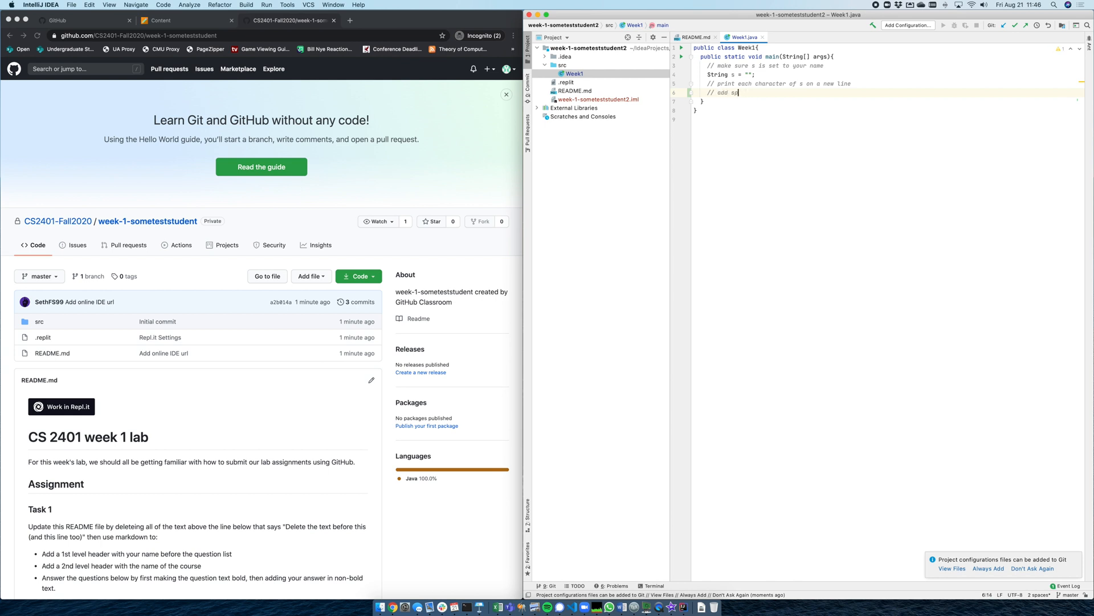
pyautogui.write('ome comment')
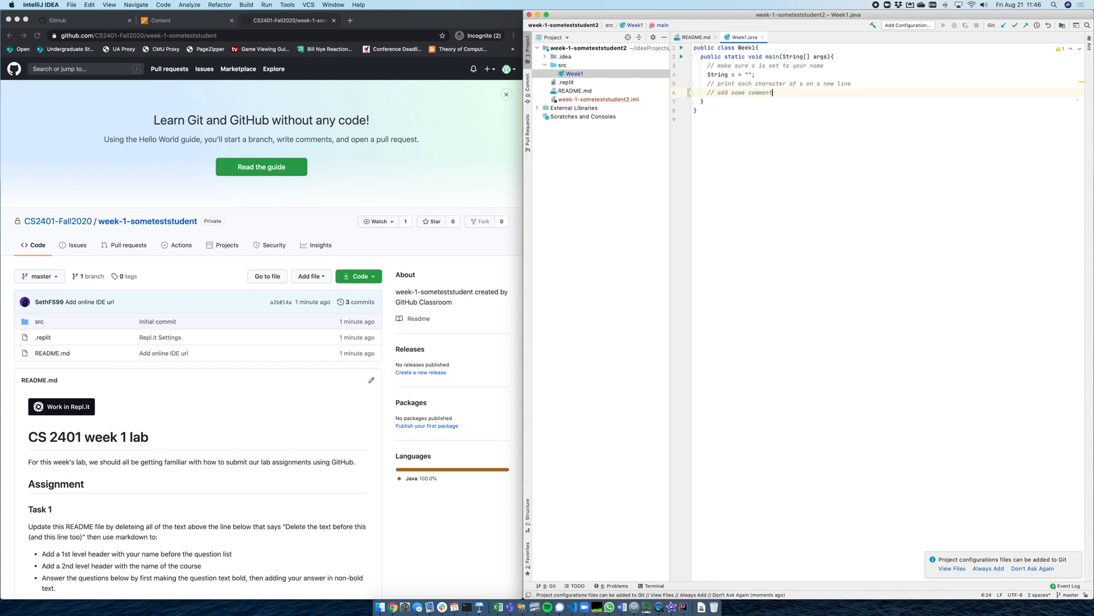
pyautogui.moveTo(665, 83)
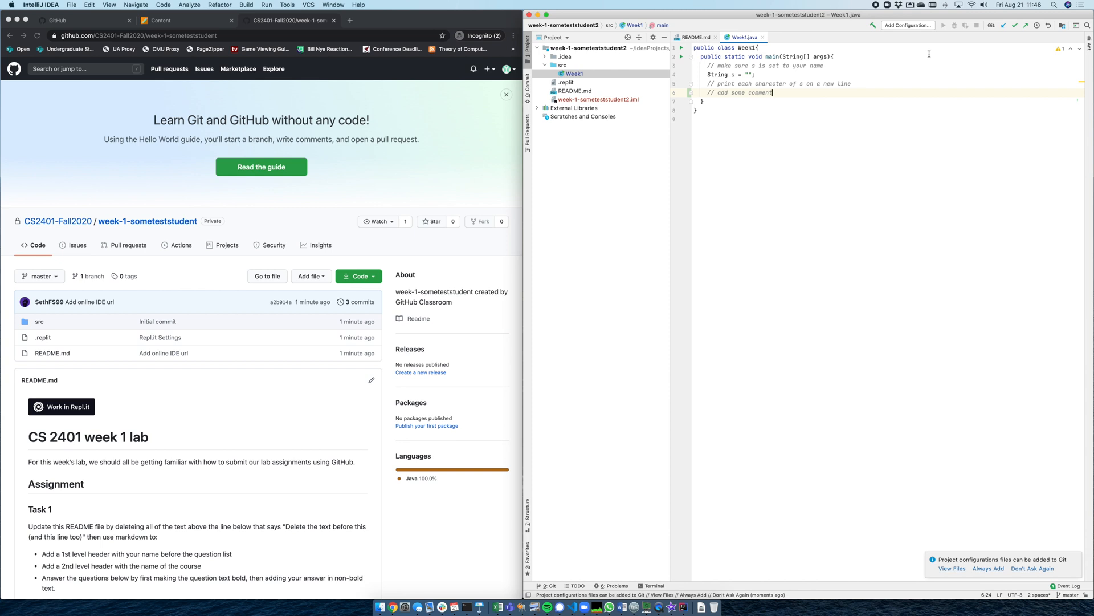
pyautogui.moveTo(874, 65)
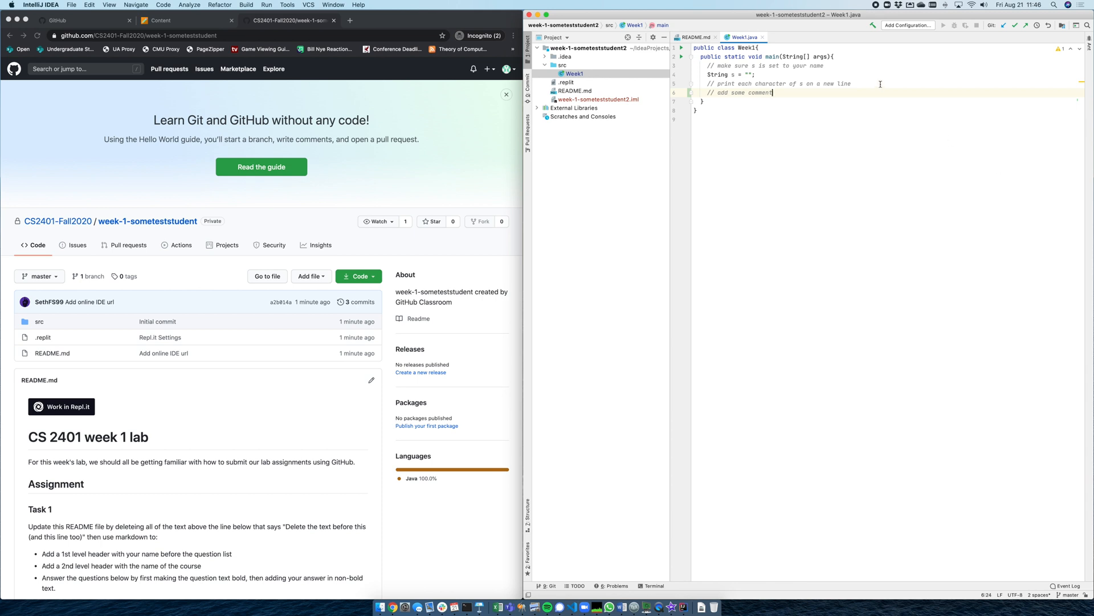
pyautogui.moveTo(923, 69)
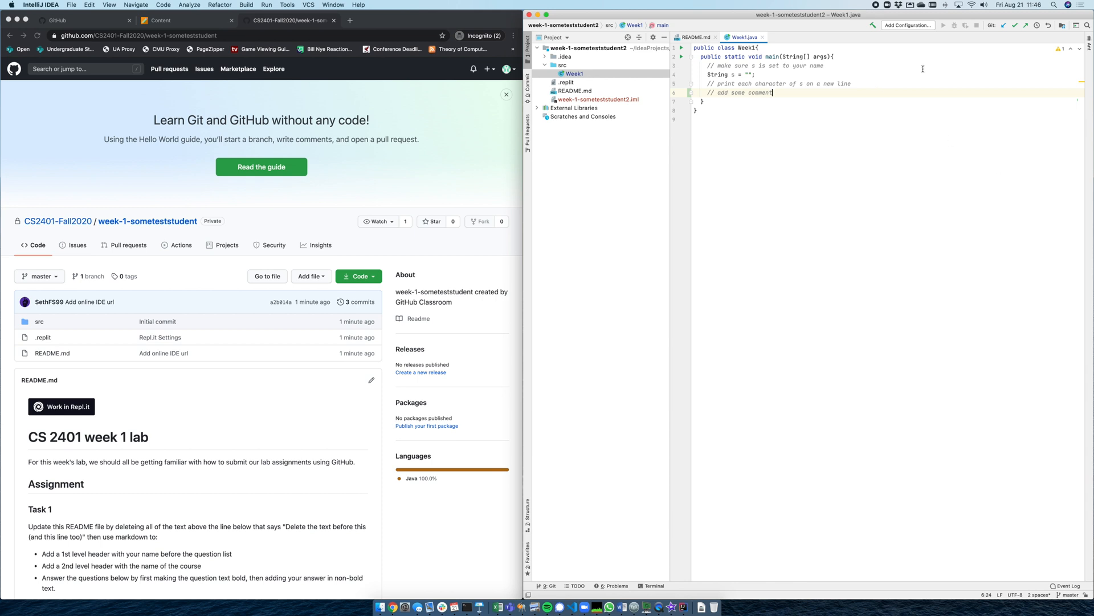
pyautogui.moveTo(1016, 73)
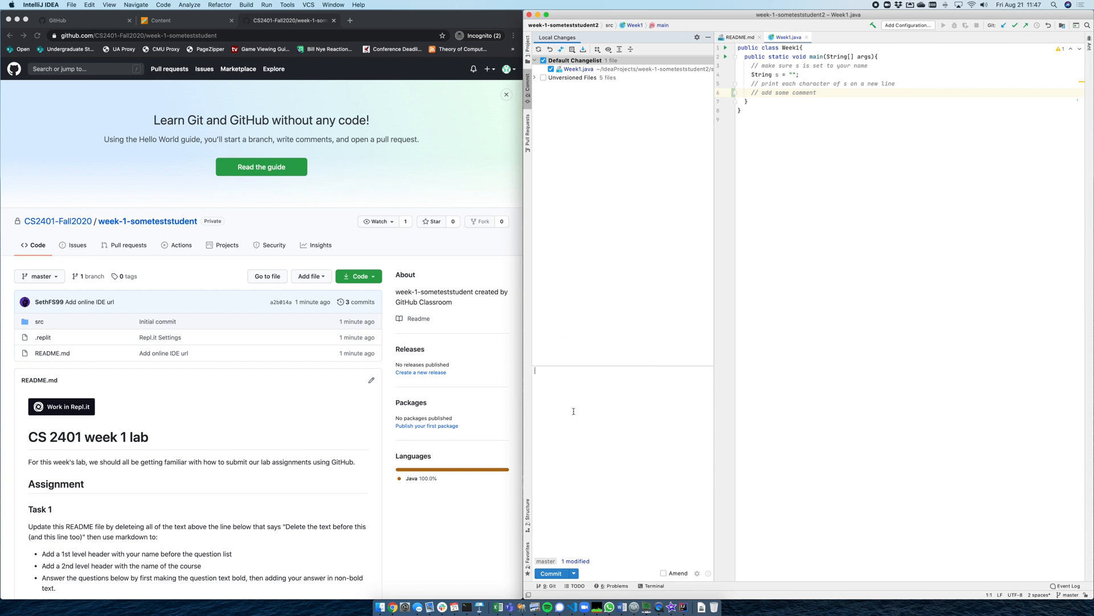
# Commit the Week1.java change locally with the message 'Added a new comment'
pyautogui.write('Added a new comment')
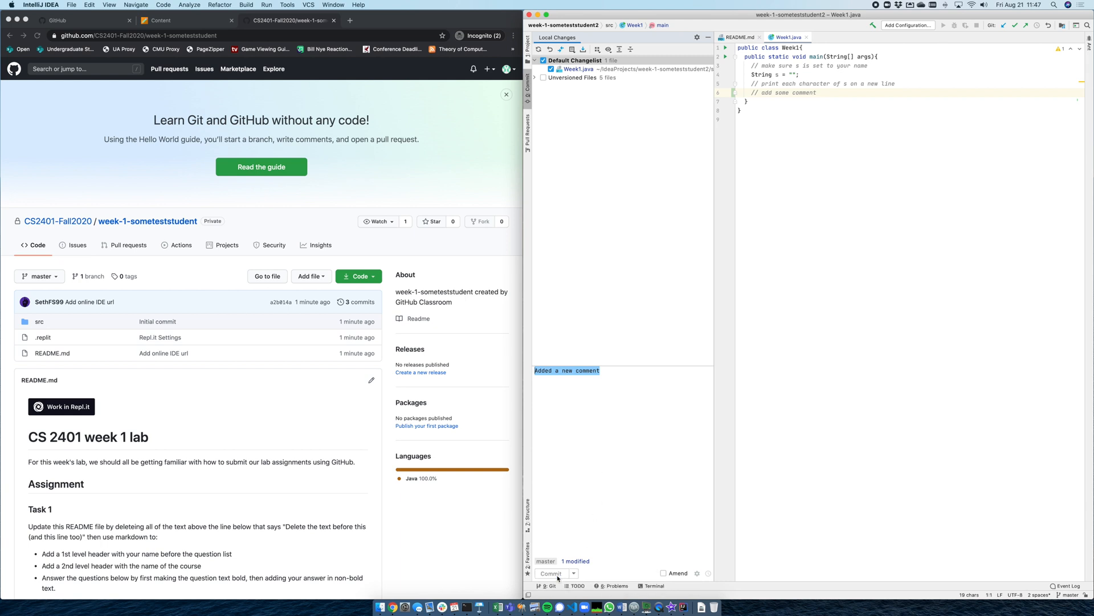
pyautogui.click(550, 573)
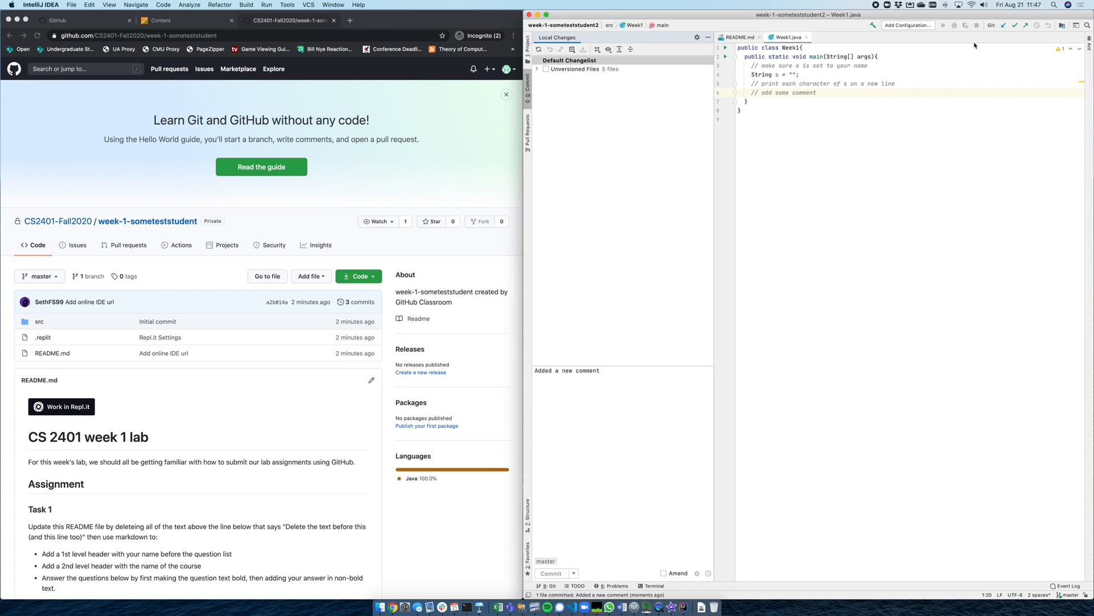
pyautogui.moveTo(1025, 25)
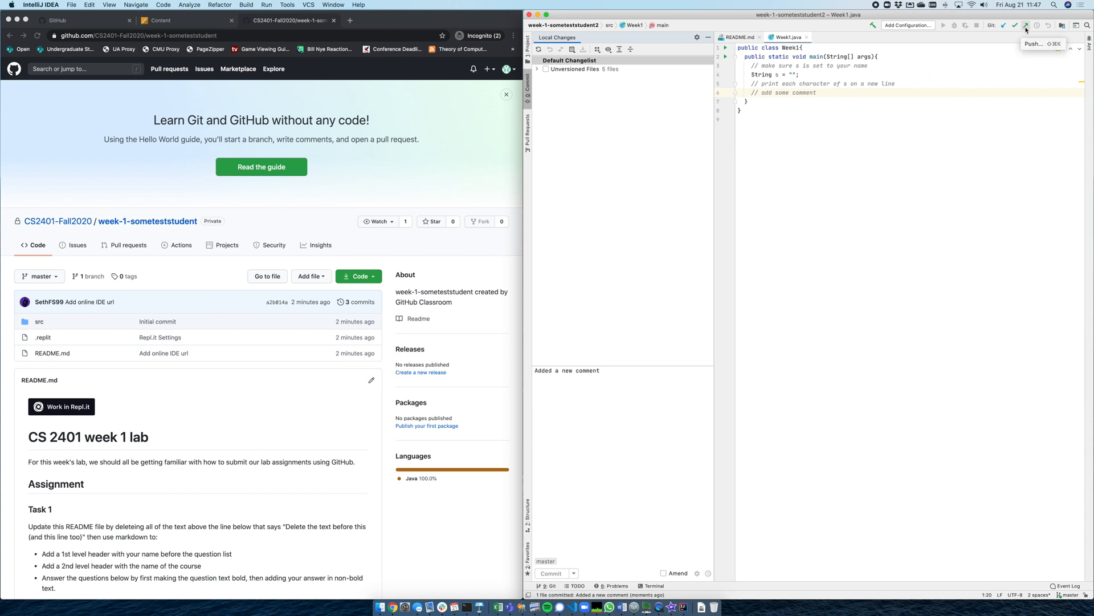
# Push the 'Added a new comment' commit from master to origin/master
pyautogui.click(1025, 25)
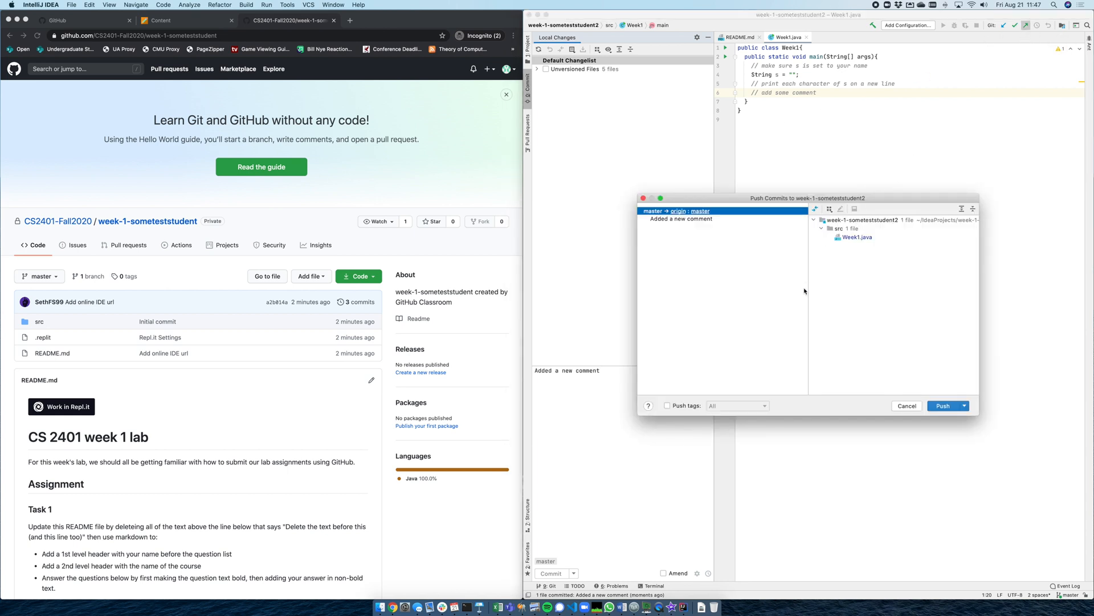
pyautogui.moveTo(736, 473)
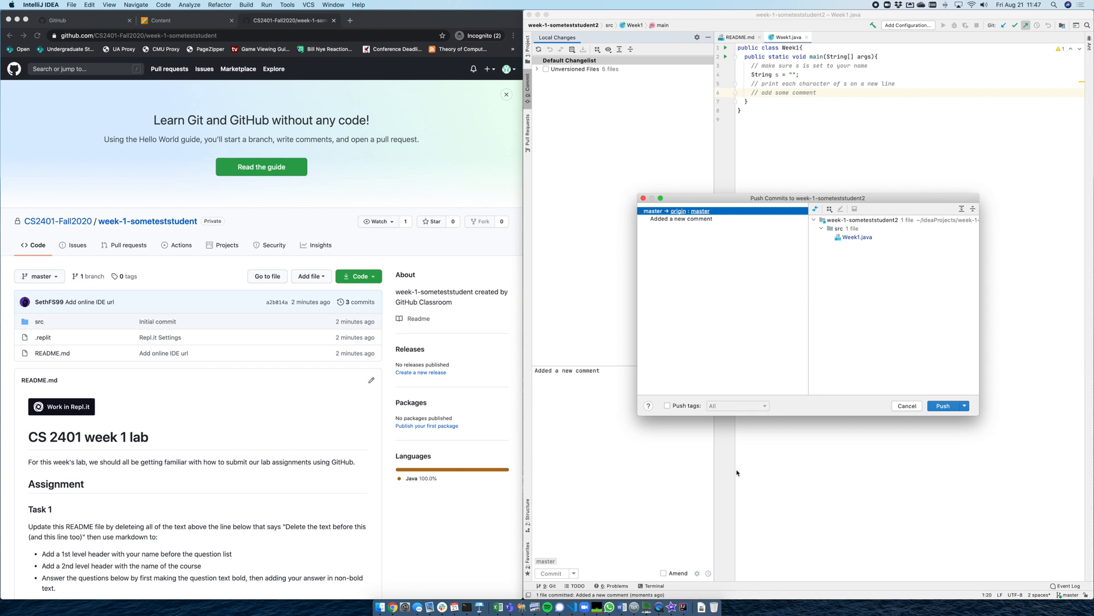
pyautogui.moveTo(717, 331)
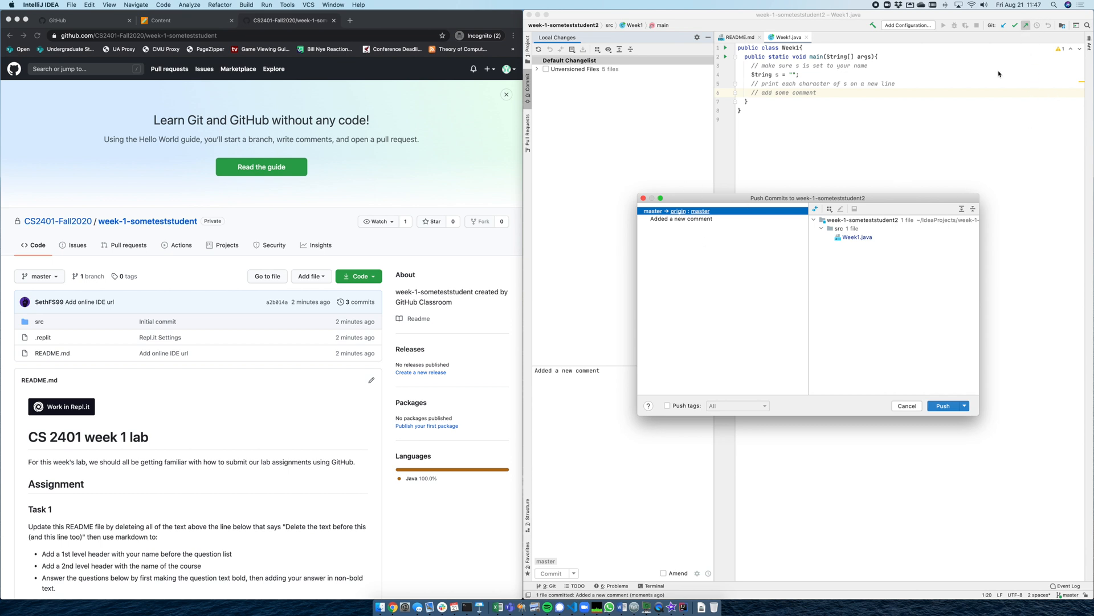
pyautogui.moveTo(670, 222)
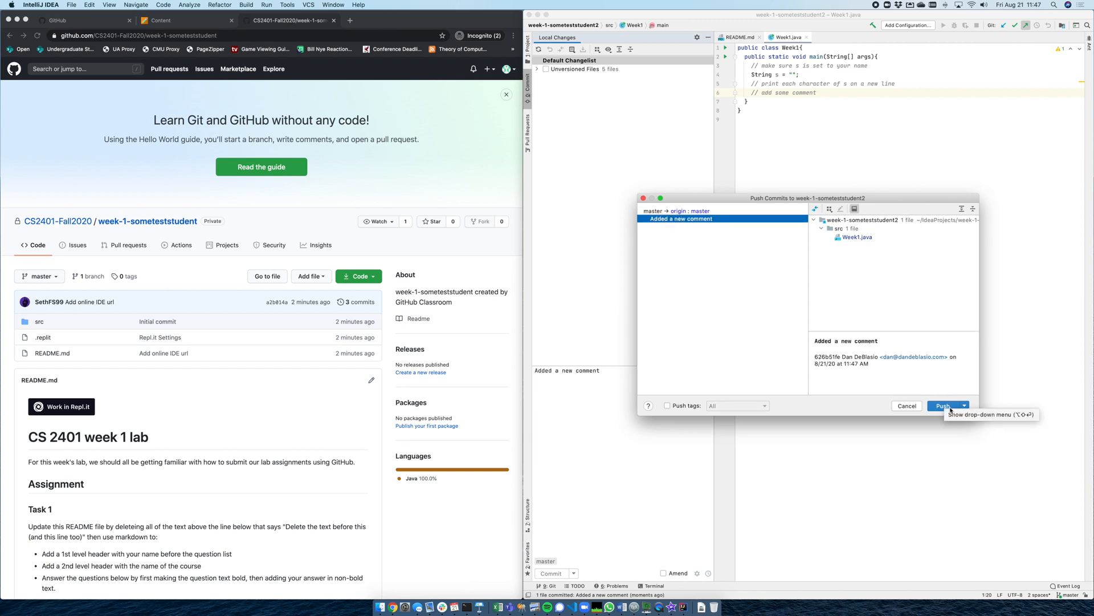
pyautogui.click(943, 406)
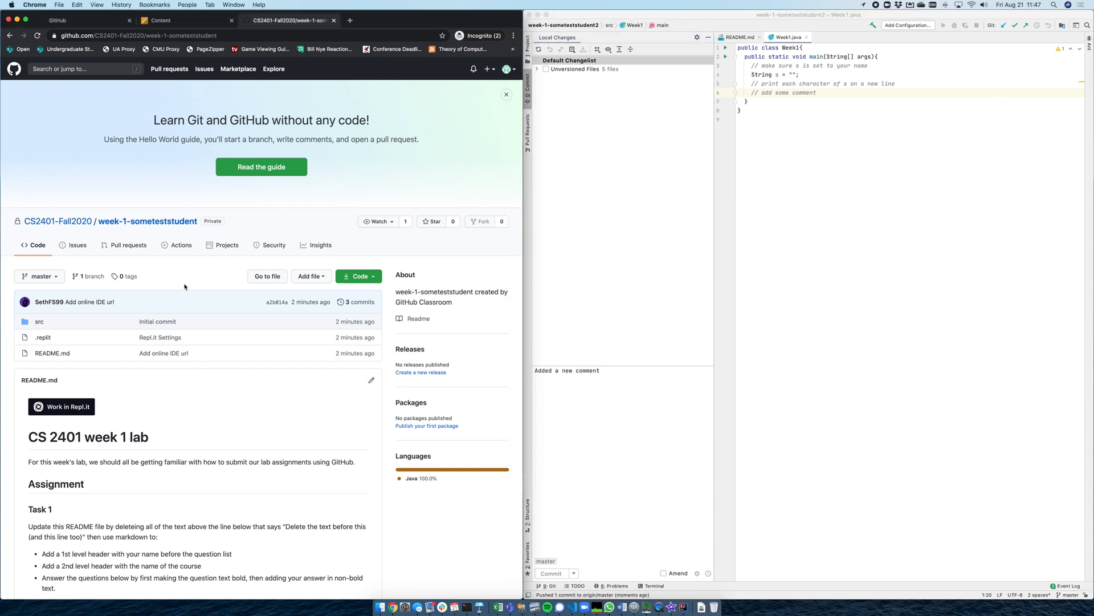
pyautogui.moveTo(38, 329)
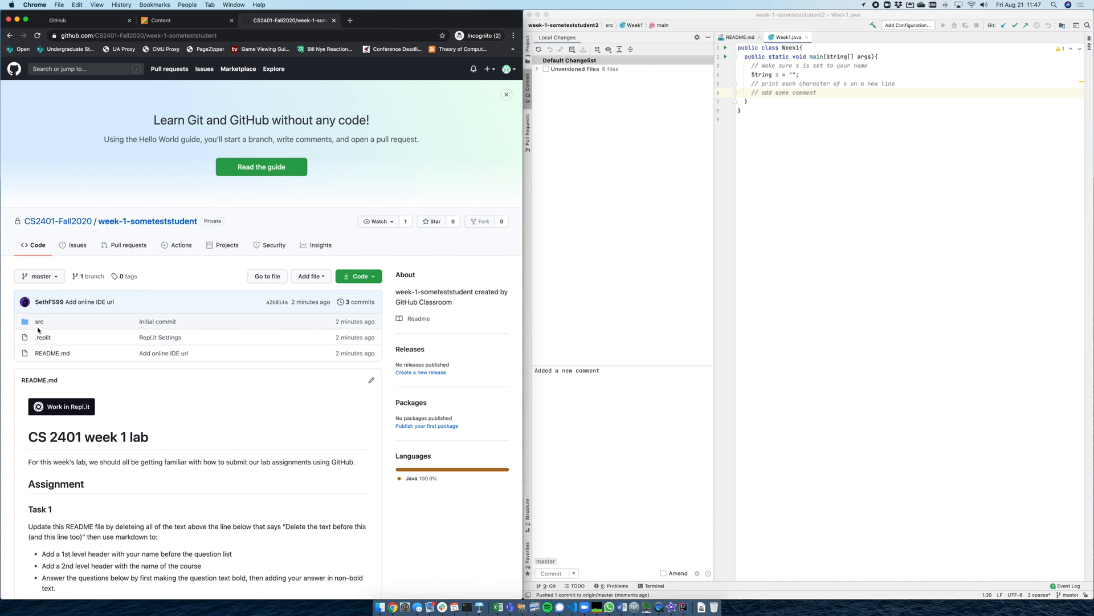
# On GitHub, view src/Week1.java and highlight the pushed '// add some comment' line
pyautogui.click(39, 322)
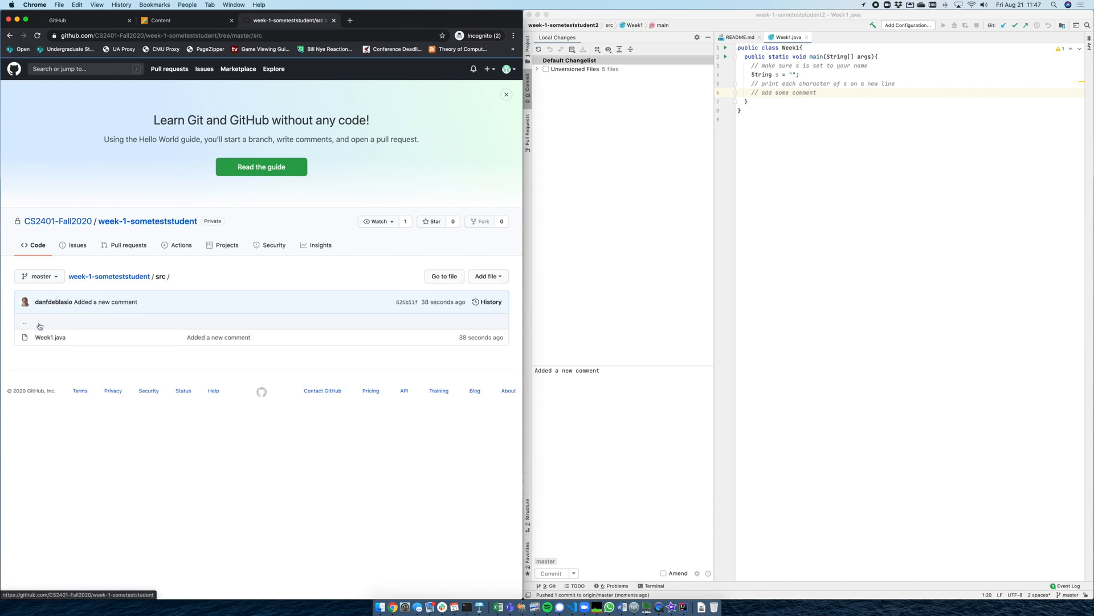
pyautogui.click(50, 337)
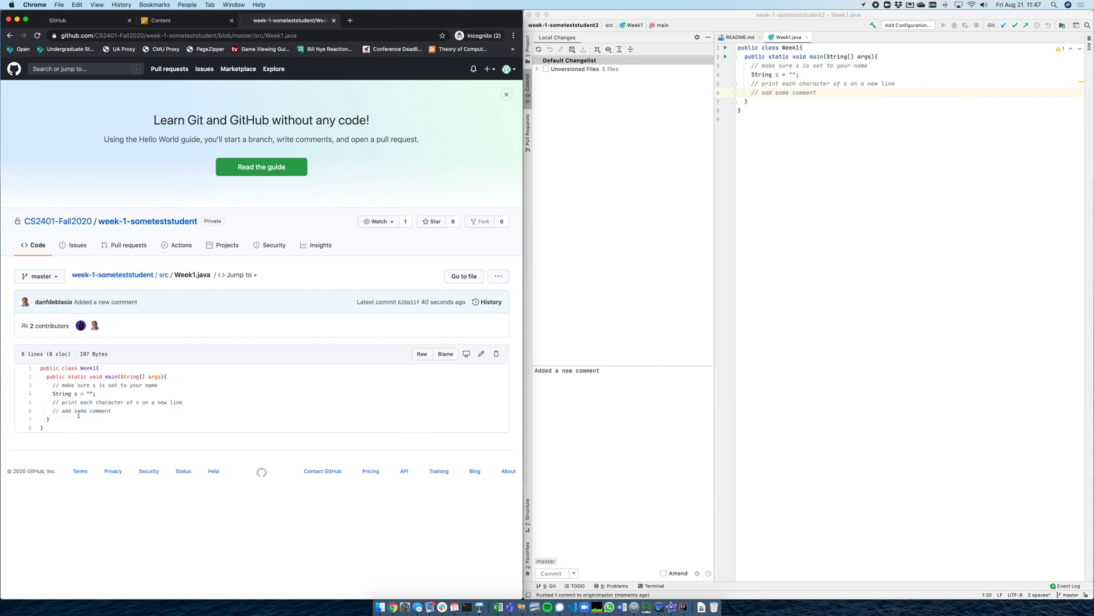
pyautogui.doubleClick(79, 411)
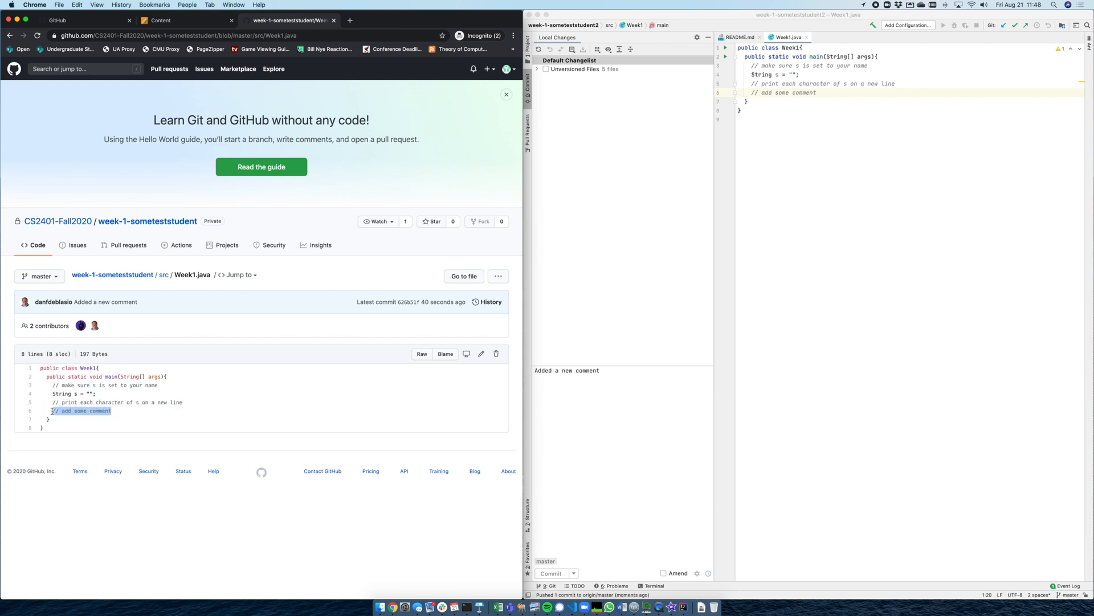
pyautogui.moveTo(207, 418)
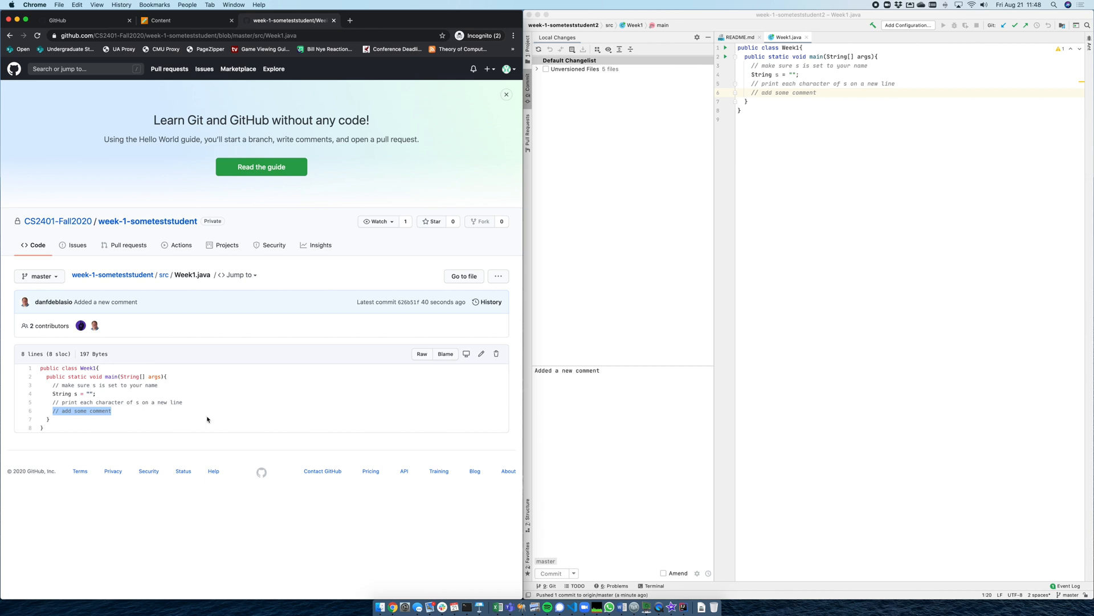
pyautogui.moveTo(793, 139)
pyautogui.write('// add')
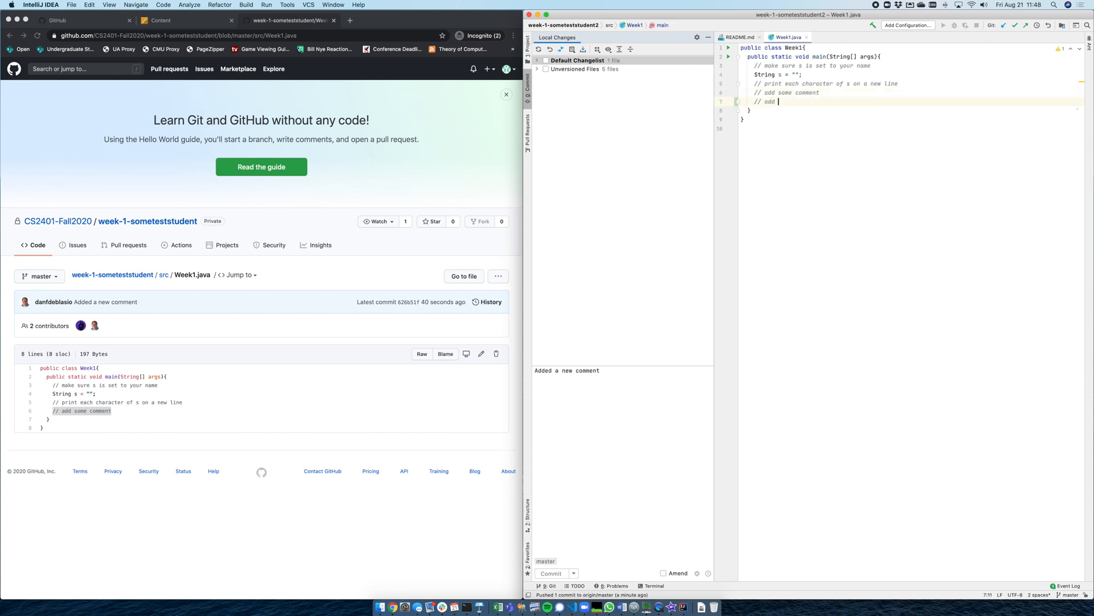
# Add "// add second comment" to Week1.java, commit as "Added a second comment" and push to origin
pyautogui.write('second comment')
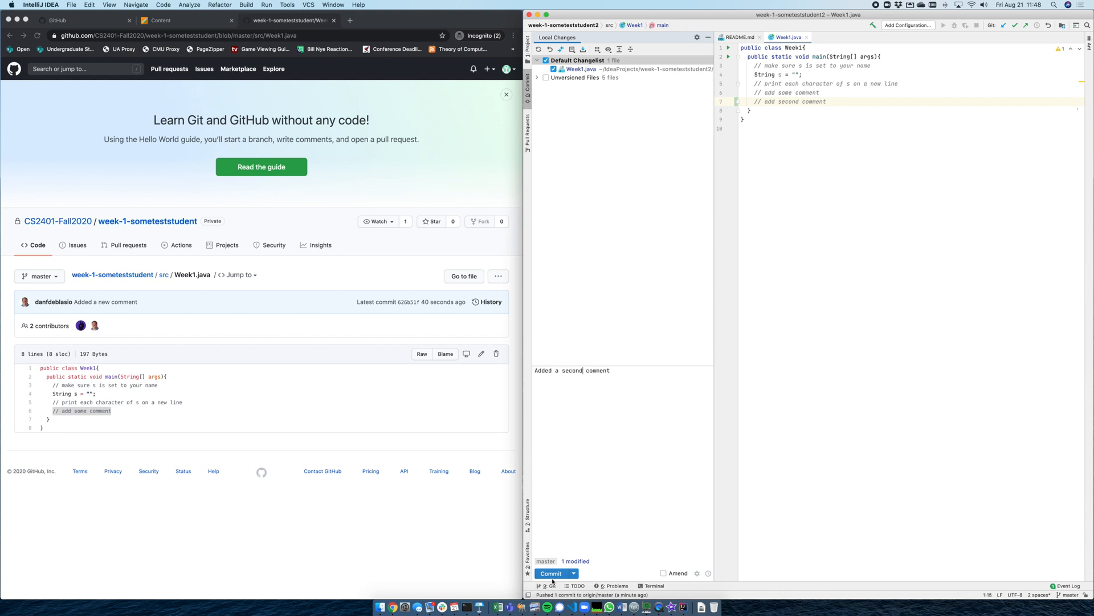
pyautogui.click(551, 574)
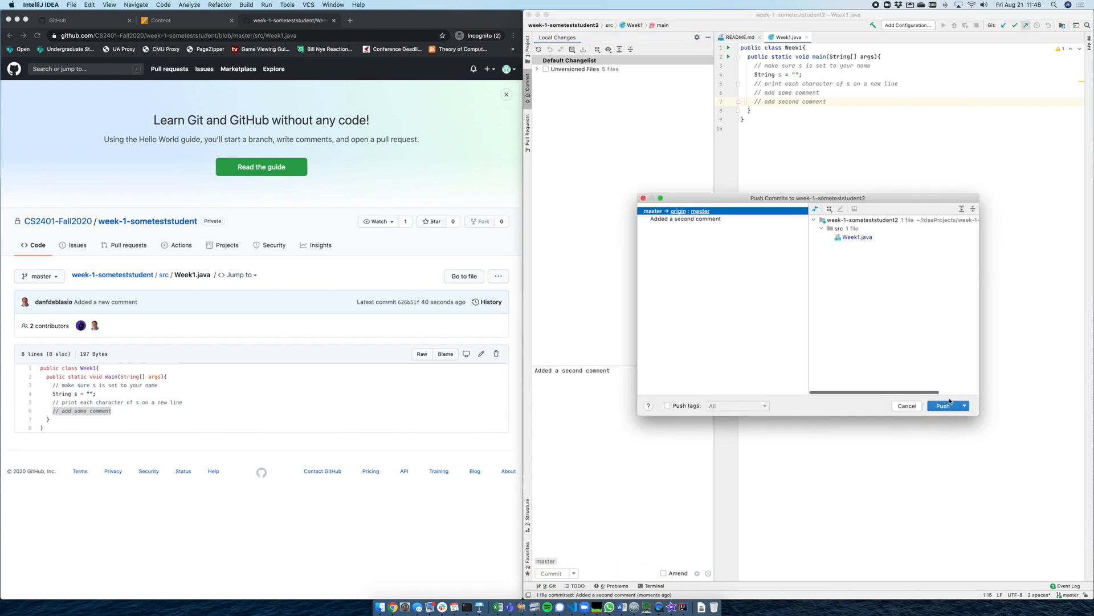
pyautogui.click(944, 405)
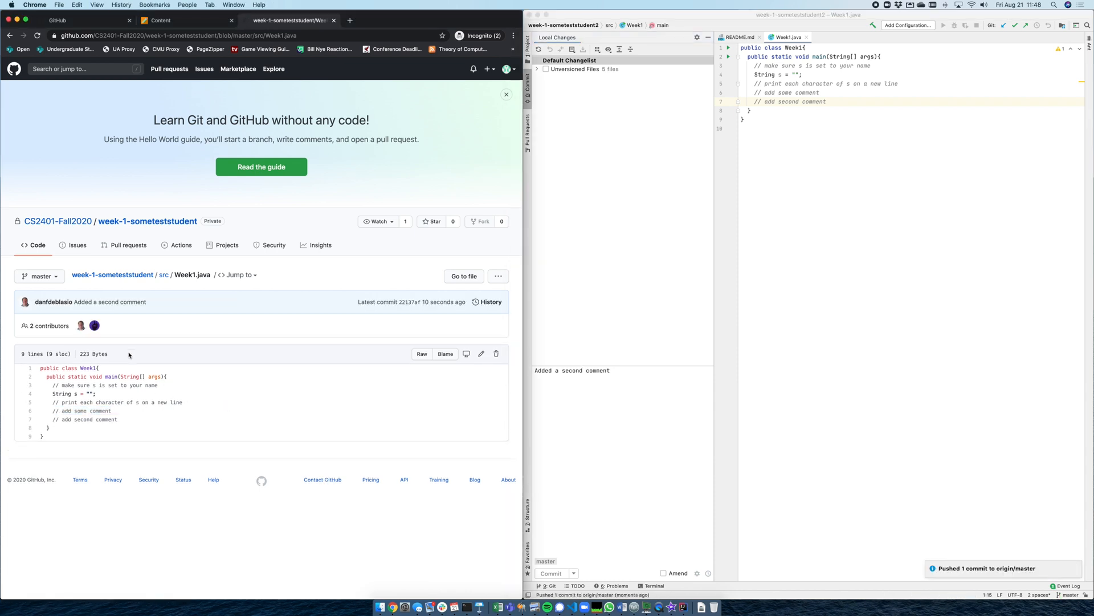
pyautogui.moveTo(822, 237)
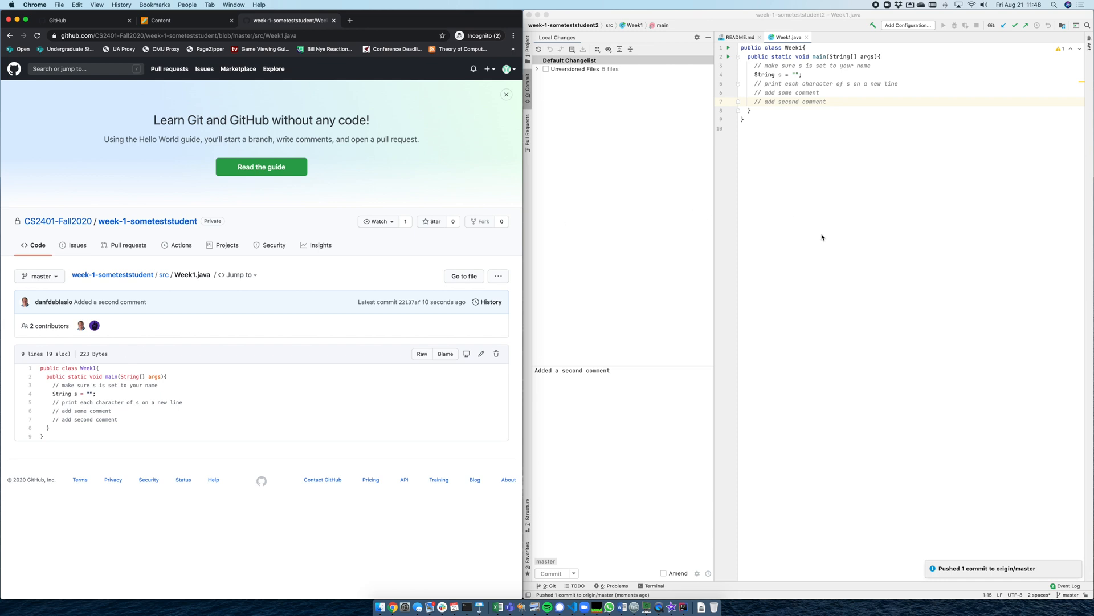
pyautogui.moveTo(198, 23)
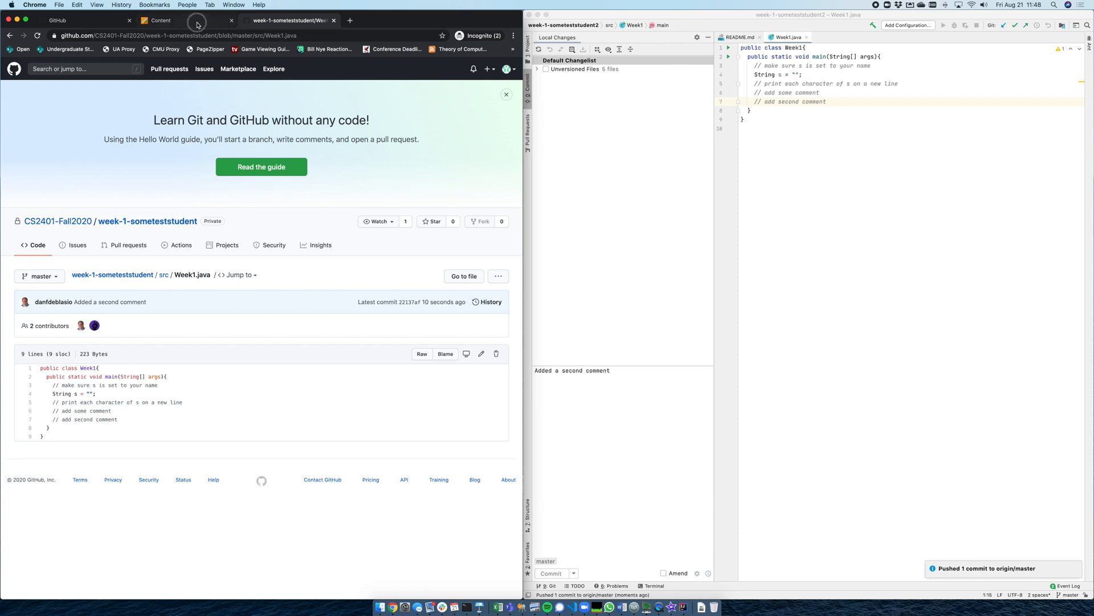
# Reload the GitHub Week1.java page to show the nine-line file with the new comment
pyautogui.click(161, 21)
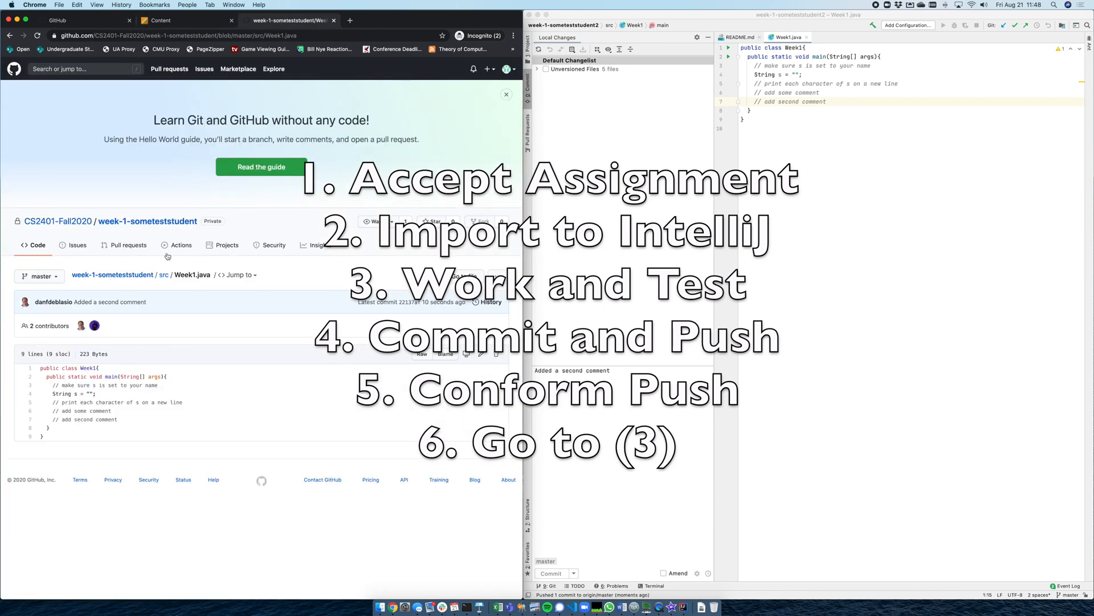
# Return to the week-1 repository main page listing 5 commits and show its HTTPS clone options
pyautogui.click(147, 221)
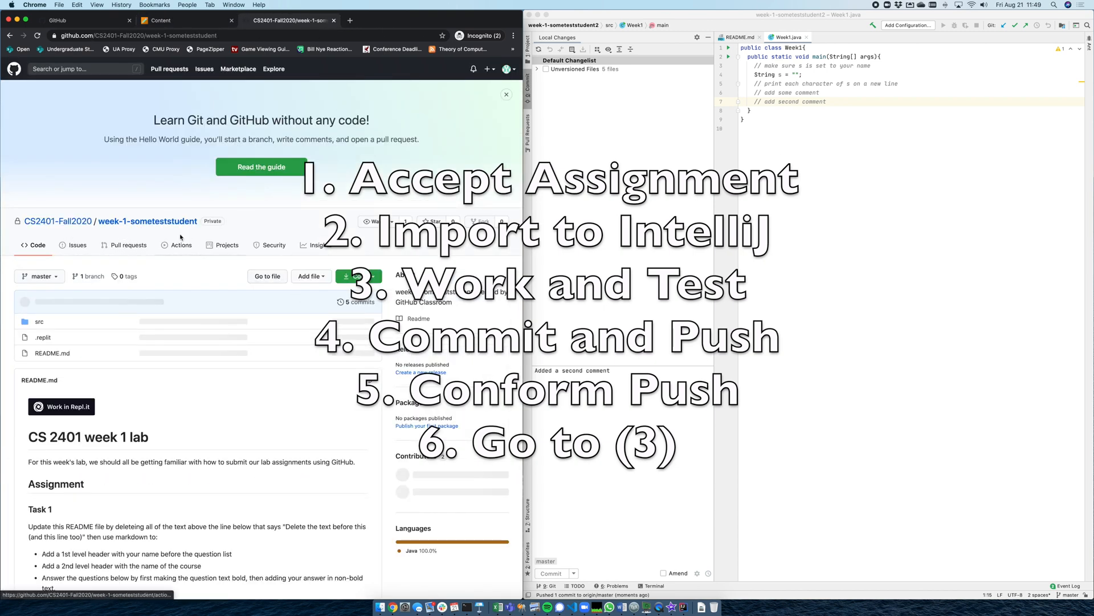
pyautogui.click(357, 276)
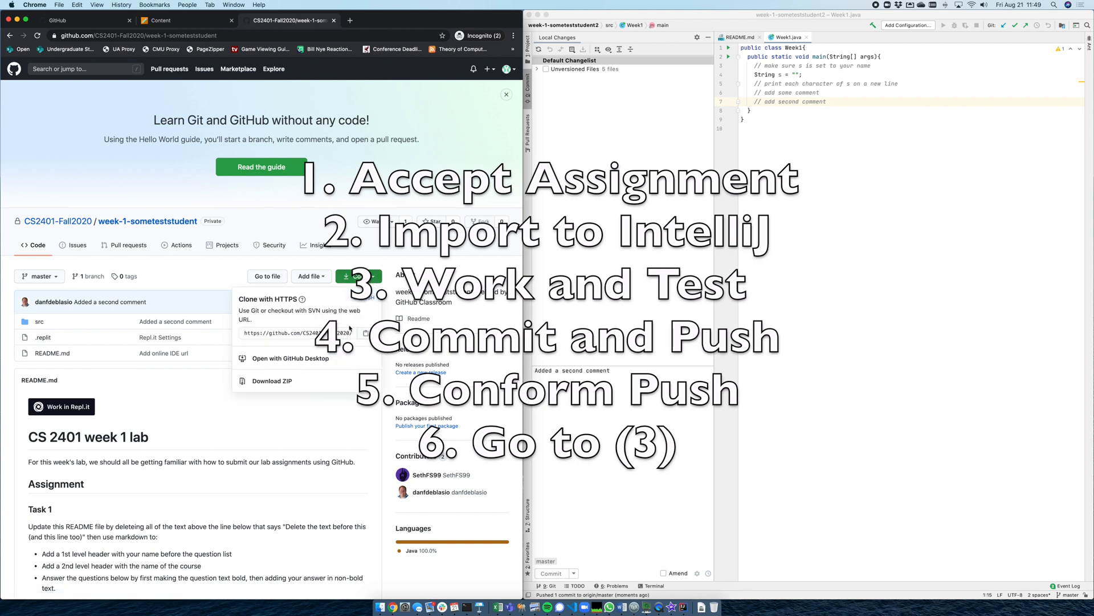